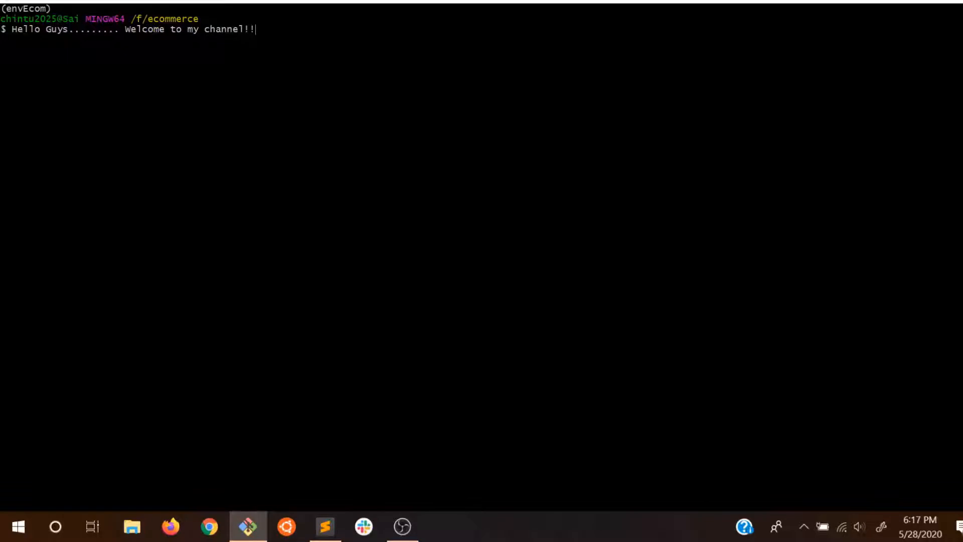
Erase the 'Hello Guys... Welcome to my channel!!' greeting, leaving an empty prompt in the ecommerce folder.
key(Backspace)
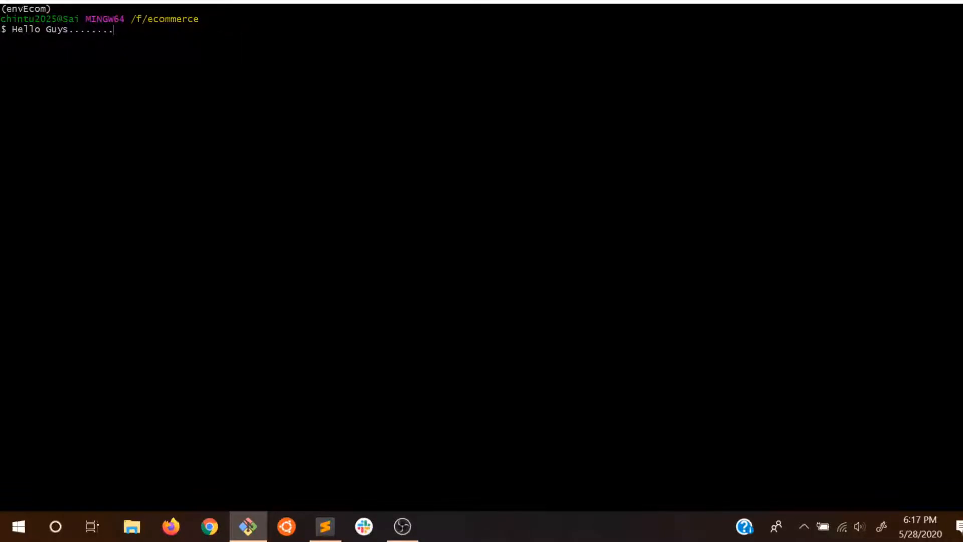
key(Ctrl+c)
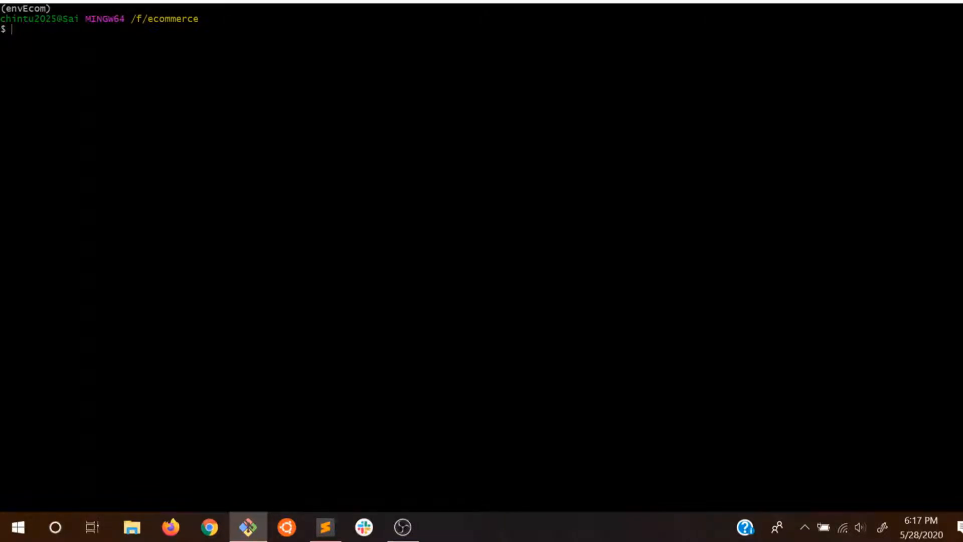
Run 'pip install django' to install Django and its dependencies into envEcom.
text(pip)
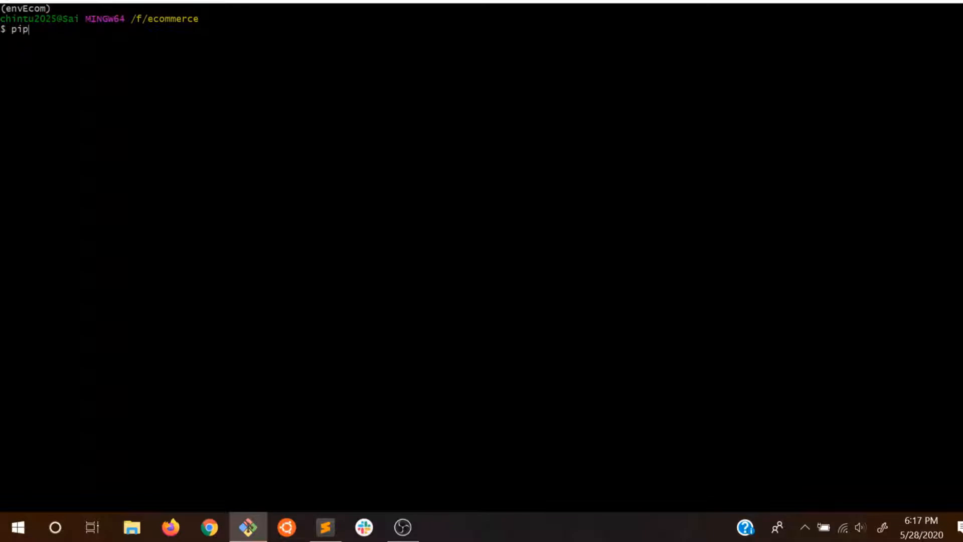
text(inst)
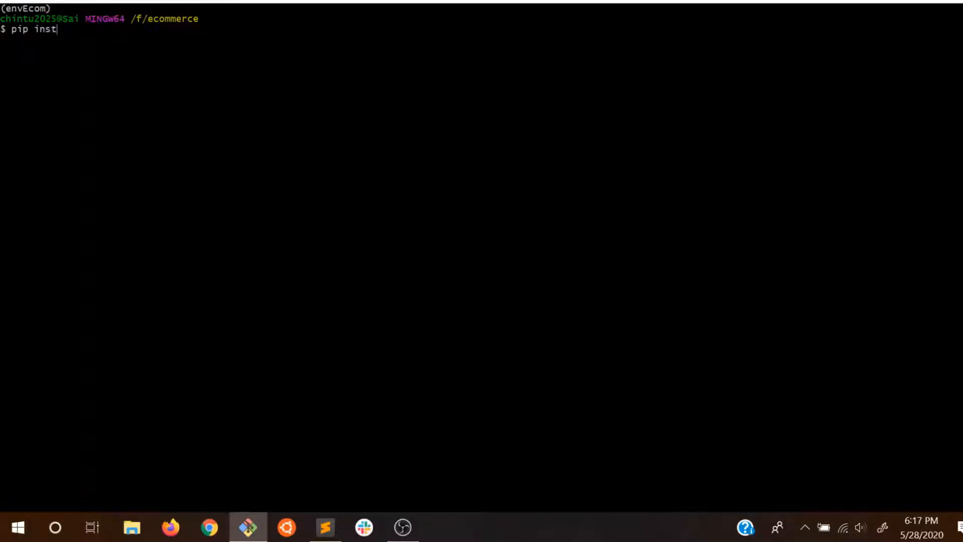
text(all djang)
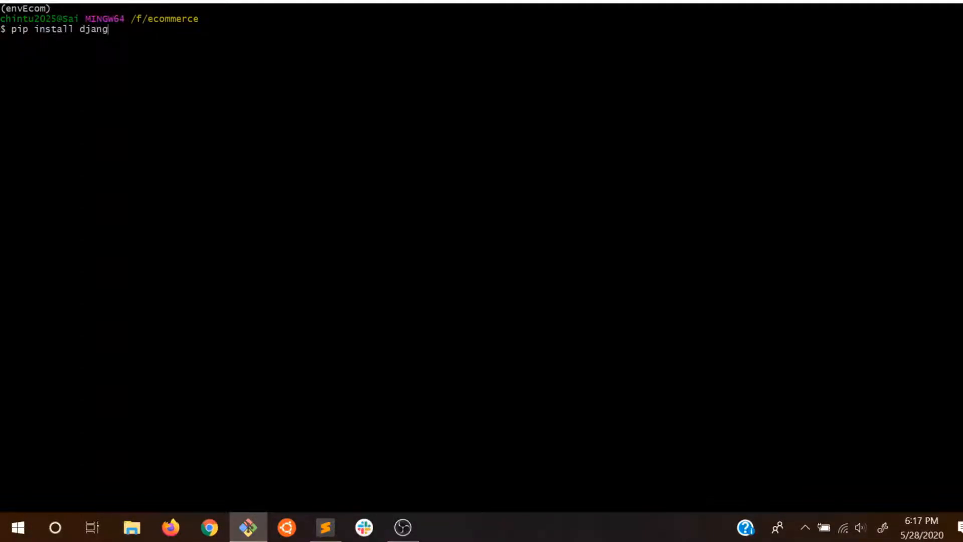
key(Return)
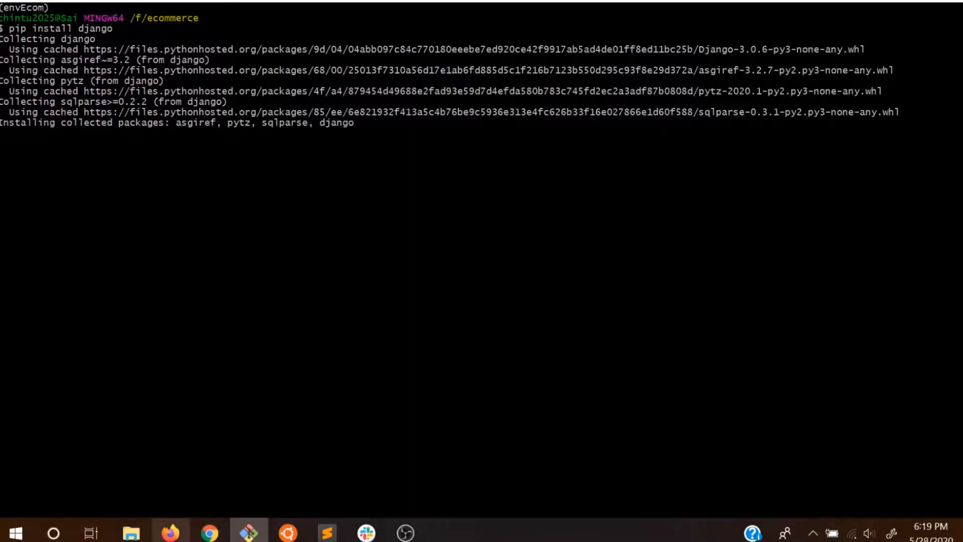
mouse_move(248, 531)
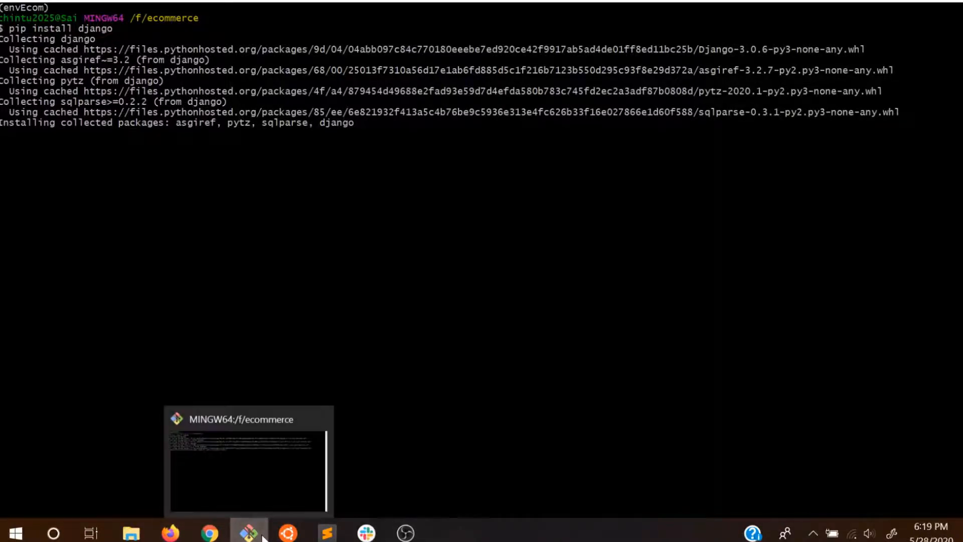
View the envEcom folder contents in Sublime Text's sidebar, then return to Git Bash.
click(327, 531)
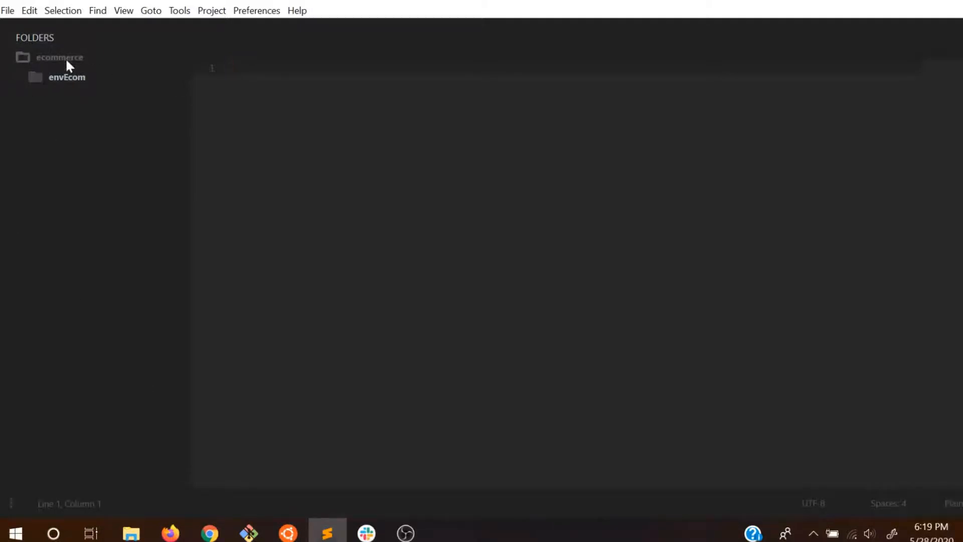
click(66, 77)
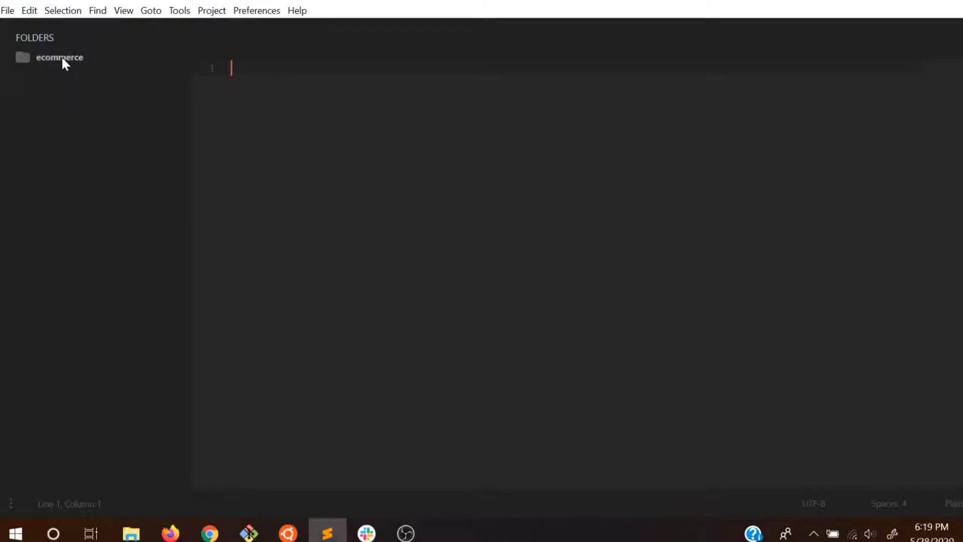
click(59, 57)
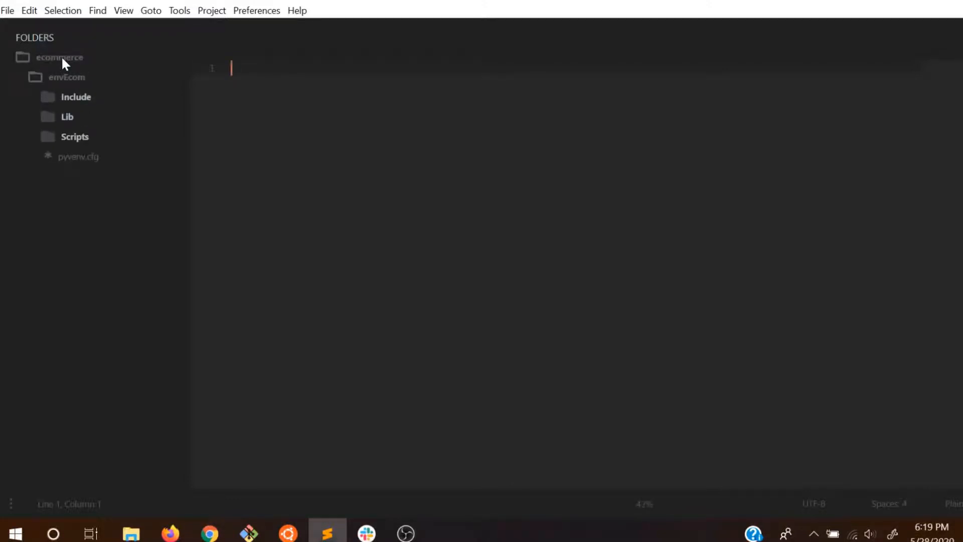
click(66, 77)
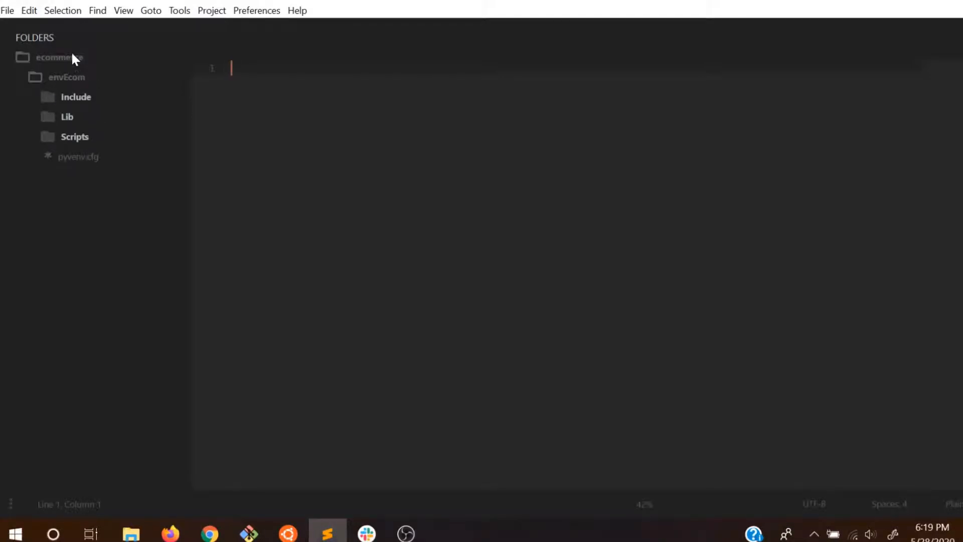
mouse_move(93, 269)
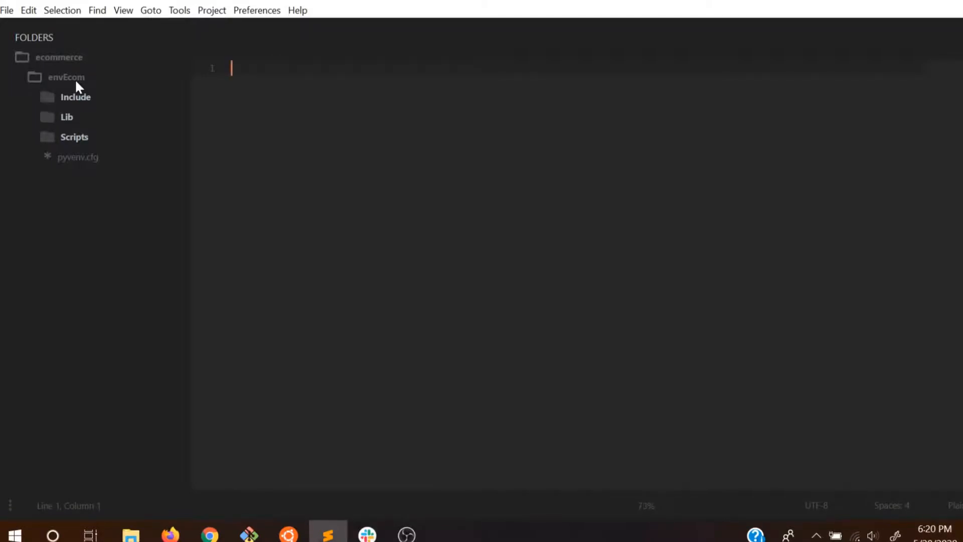
click(406, 532)
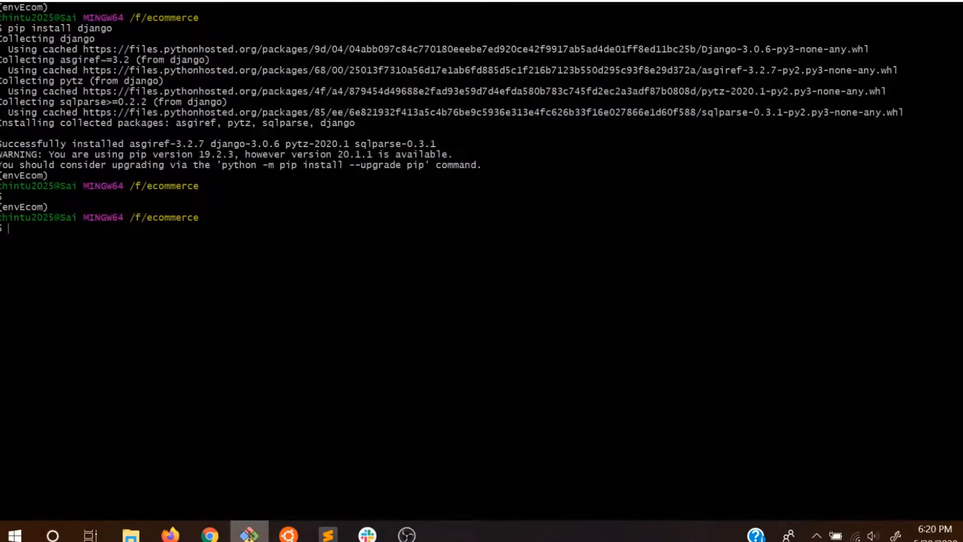
Clear the terminal and run 'python -m django --version' to confirm Django 3.0.6.
text(cle)
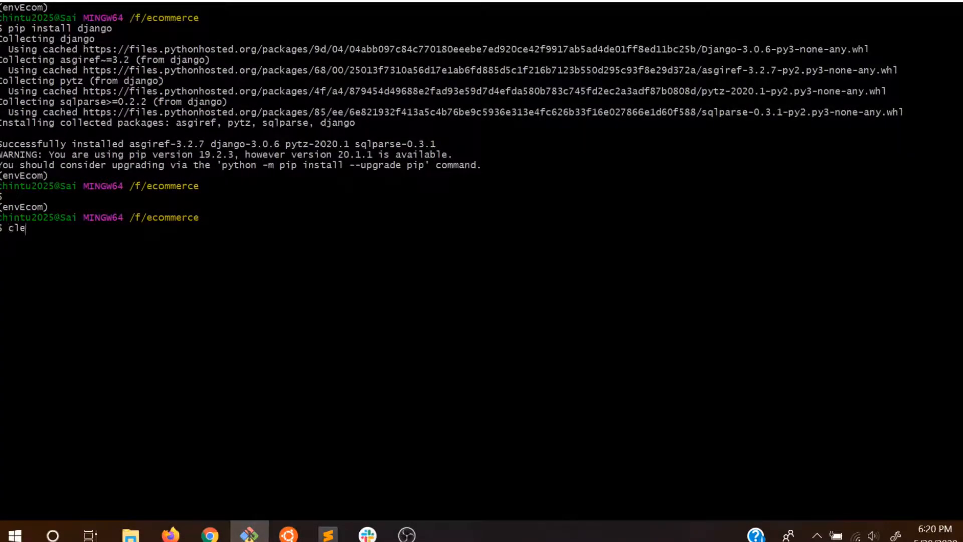
key(Return)
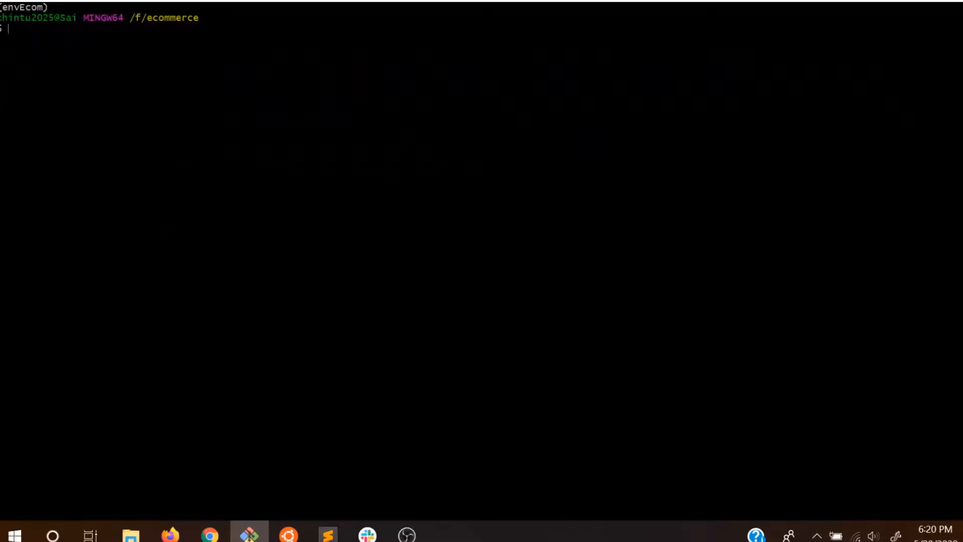
text(py)
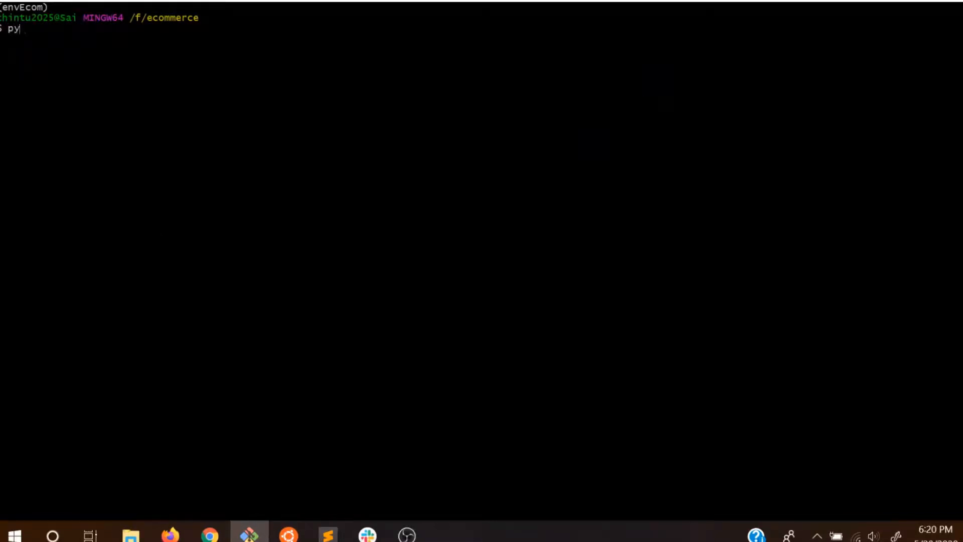
text(thon -m)
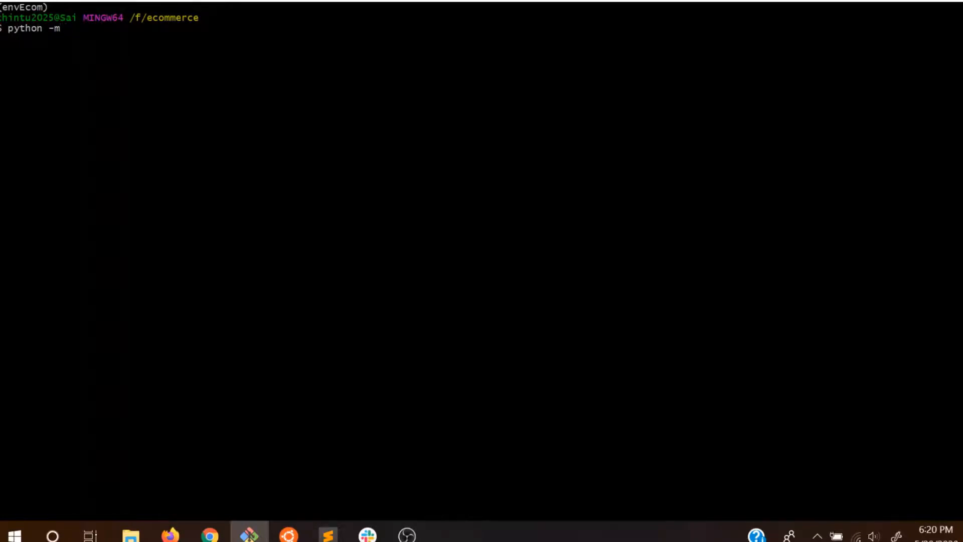
text(django --)
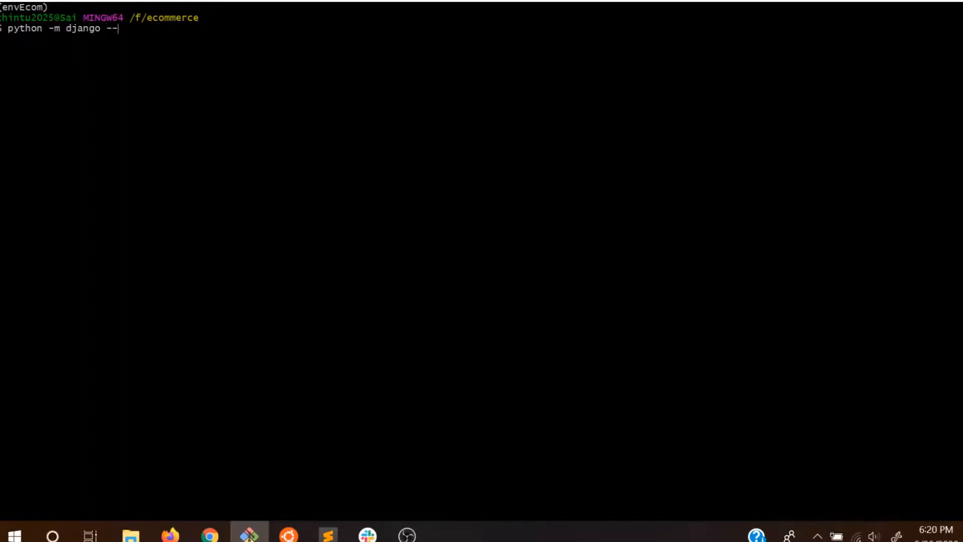
key(Return)
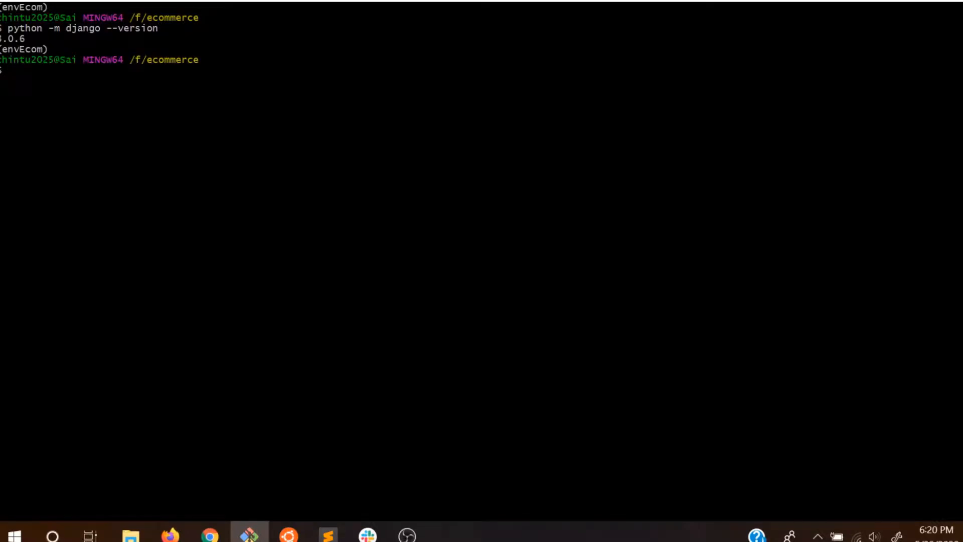
Clear the terminal again and begin entering the django-admin command.
text(clea)
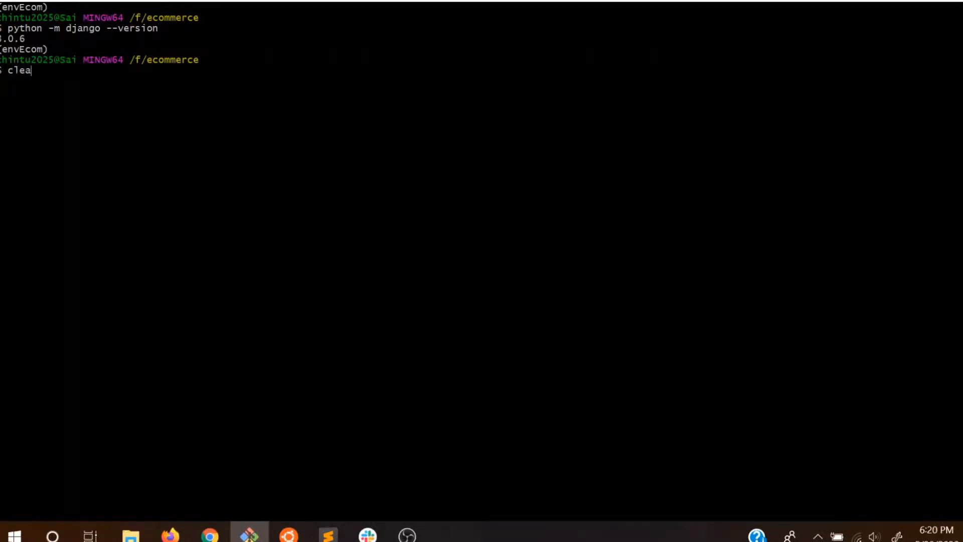
key(Return)
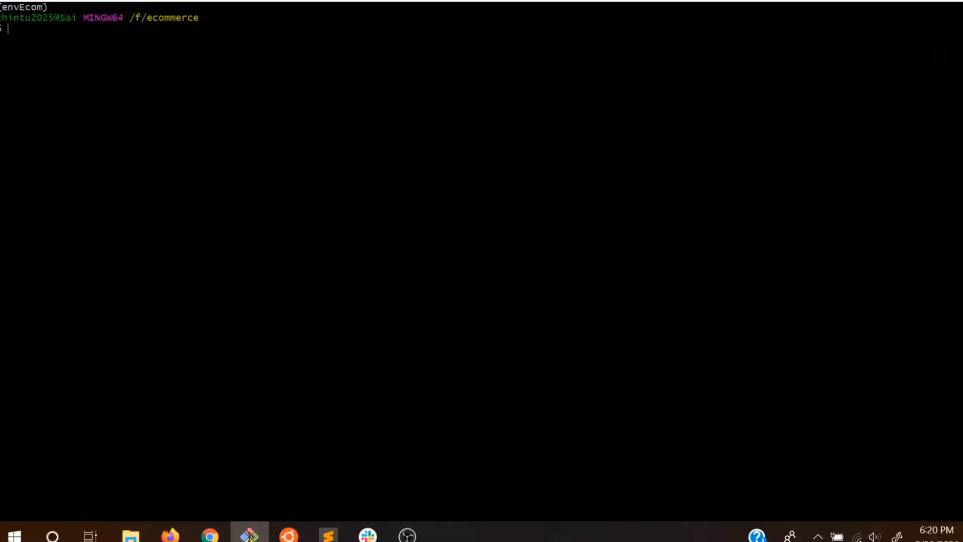
text(4djang)
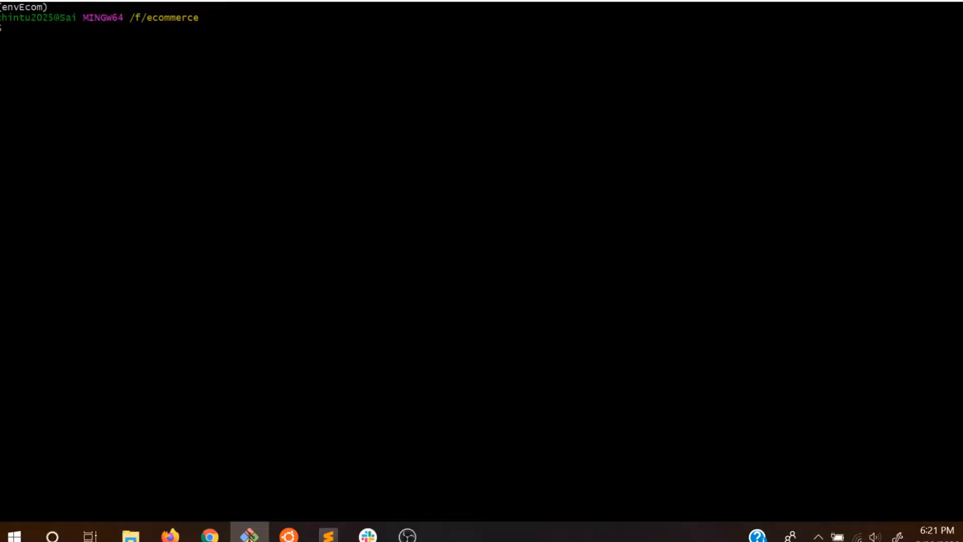
Run 'django-admin' to list its available subcommands such as startproject and startapp.
text(djang)
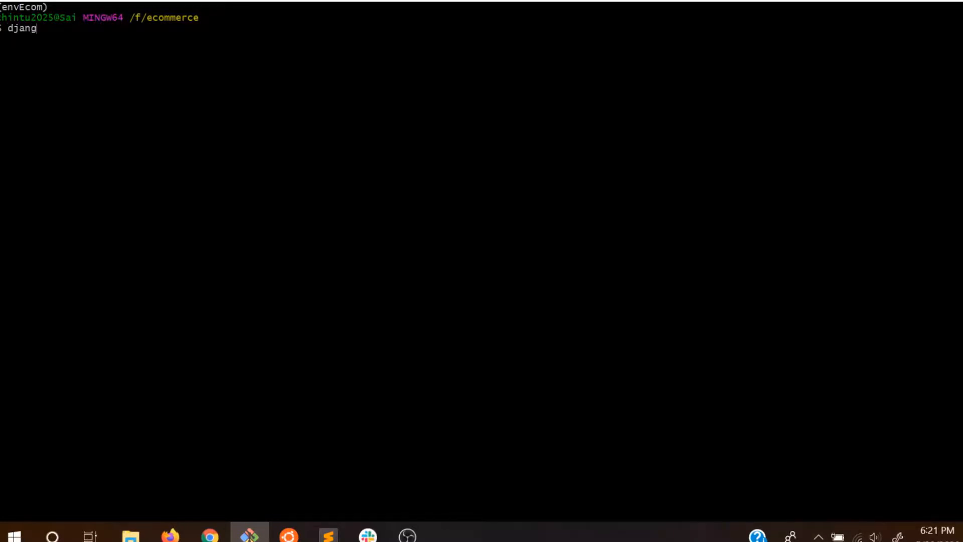
text(o-adm)
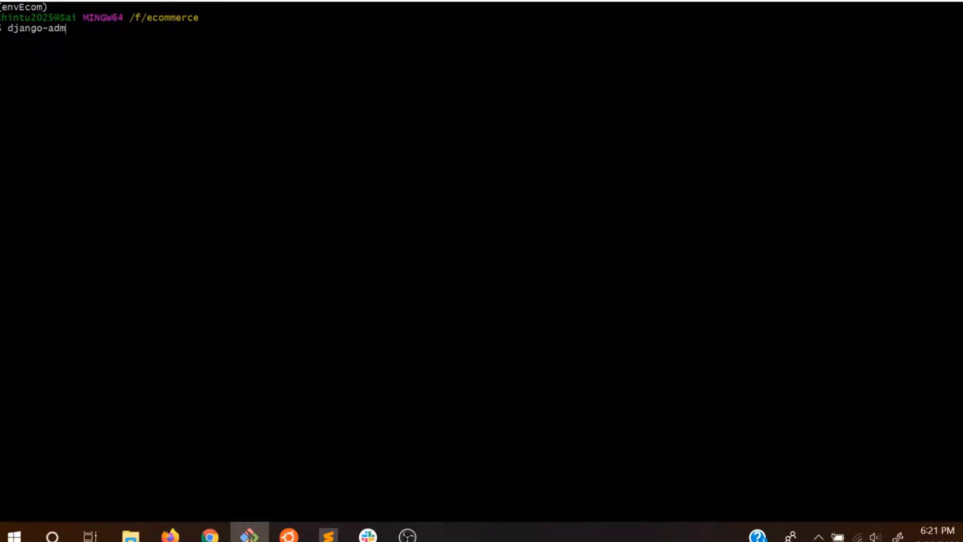
text(in)
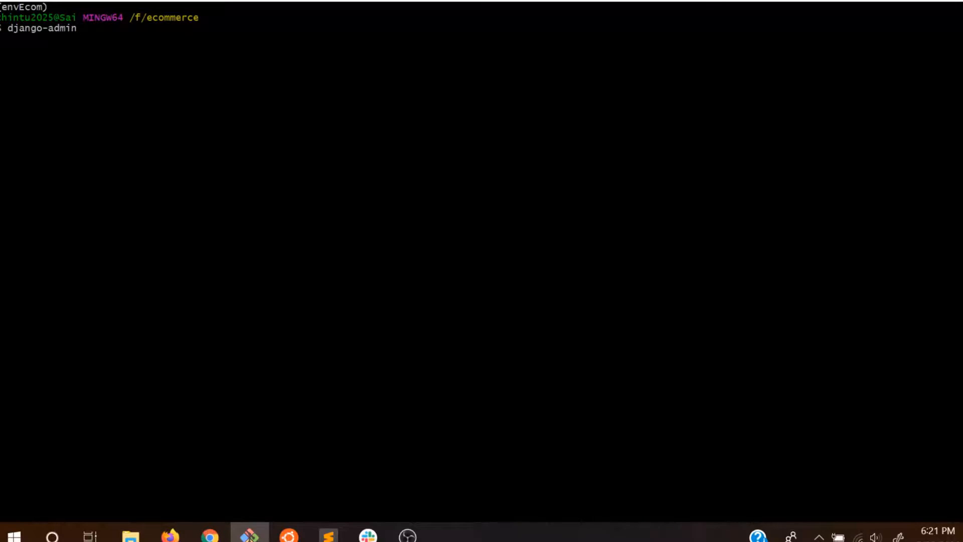
key(Return)
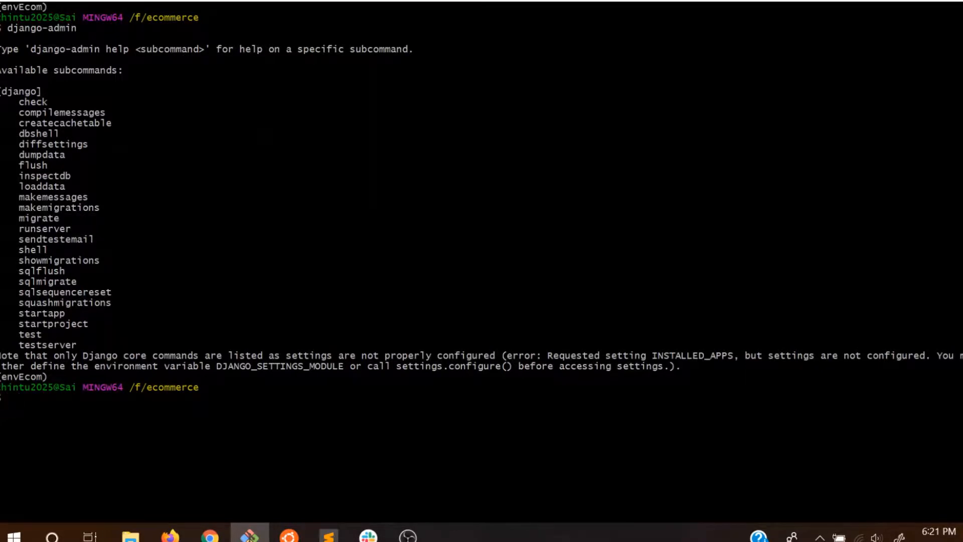
Run 'django-admin startproject ecom' to create the ecom project beside envEcom.
text(django)
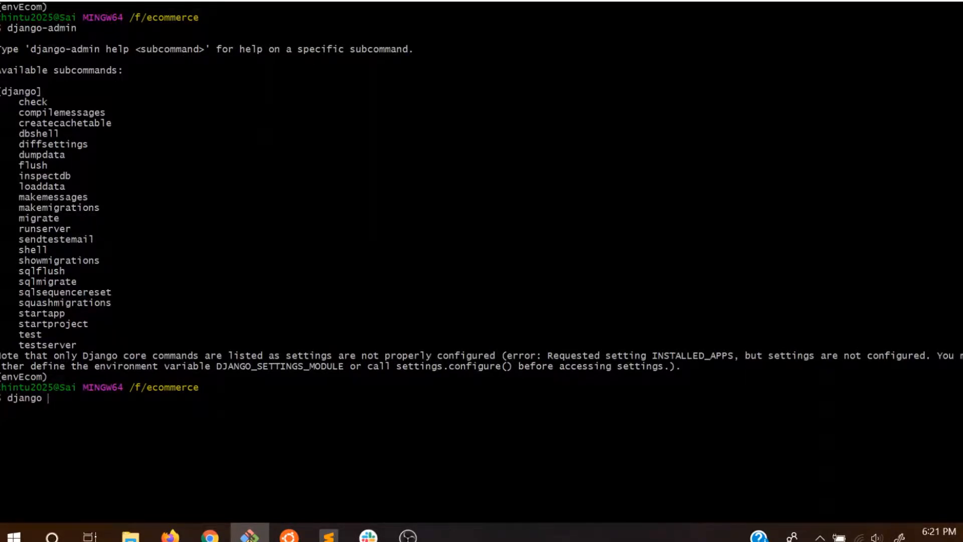
text(-)
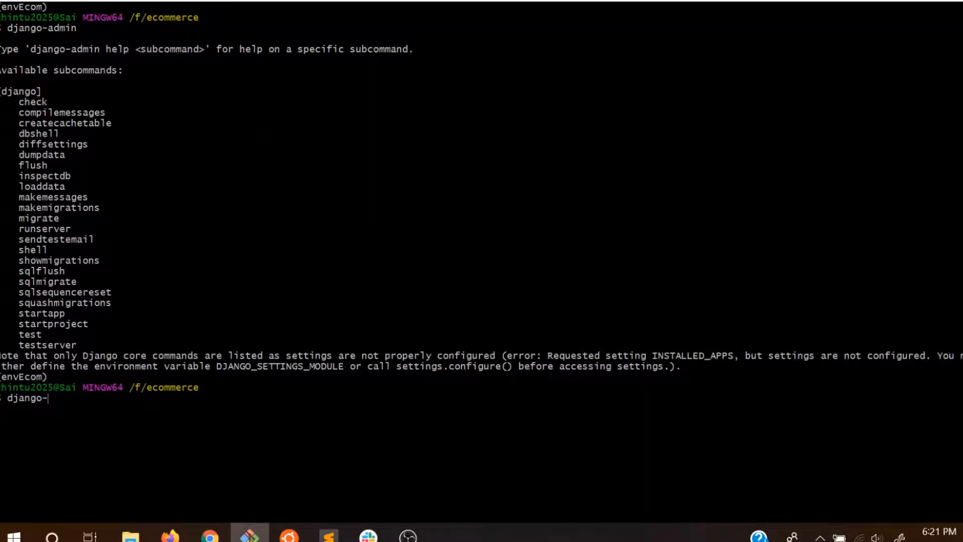
text(admin startprojec)
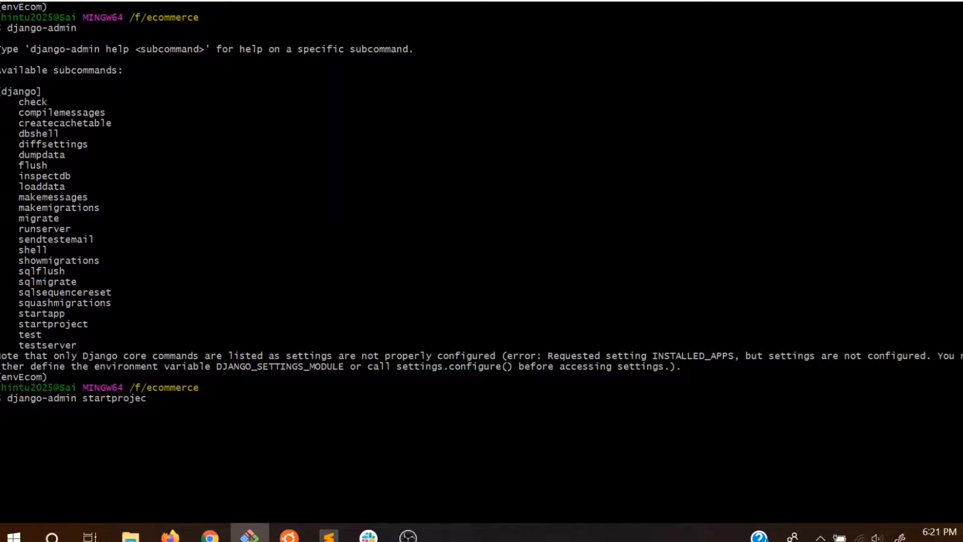
text(t)
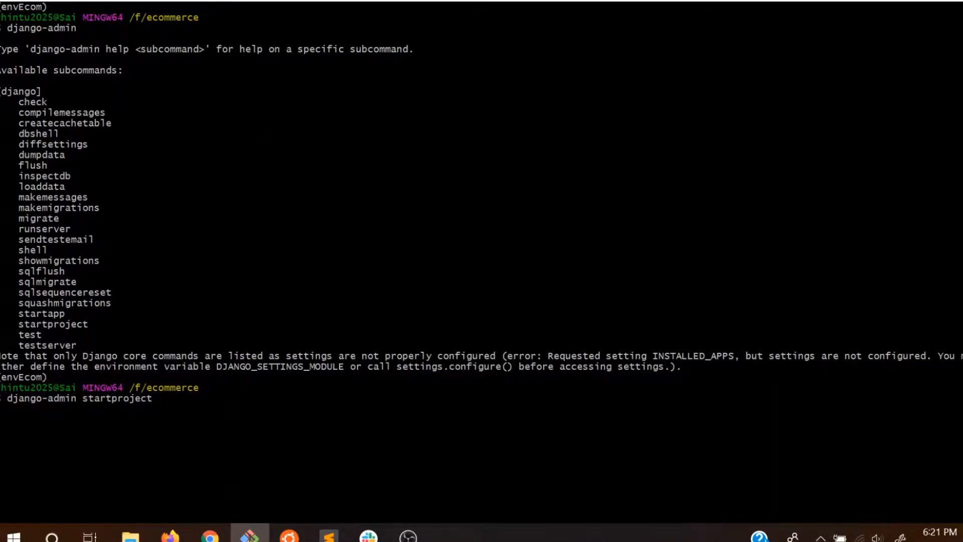
text(h)
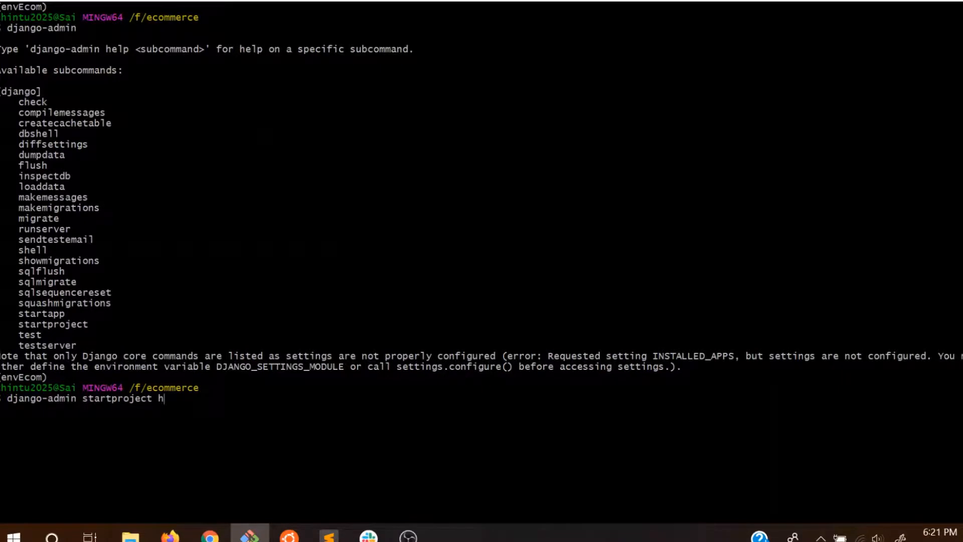
text(eco)
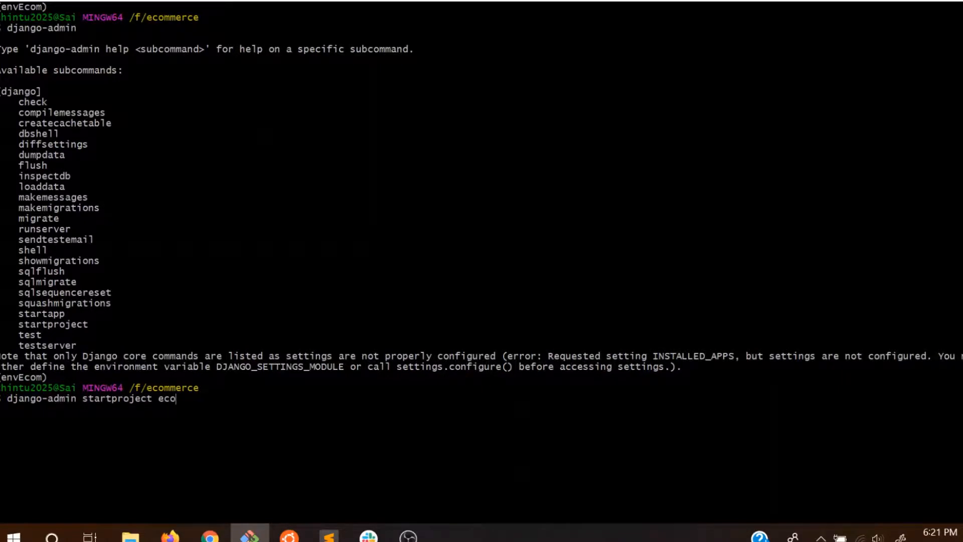
text(m)
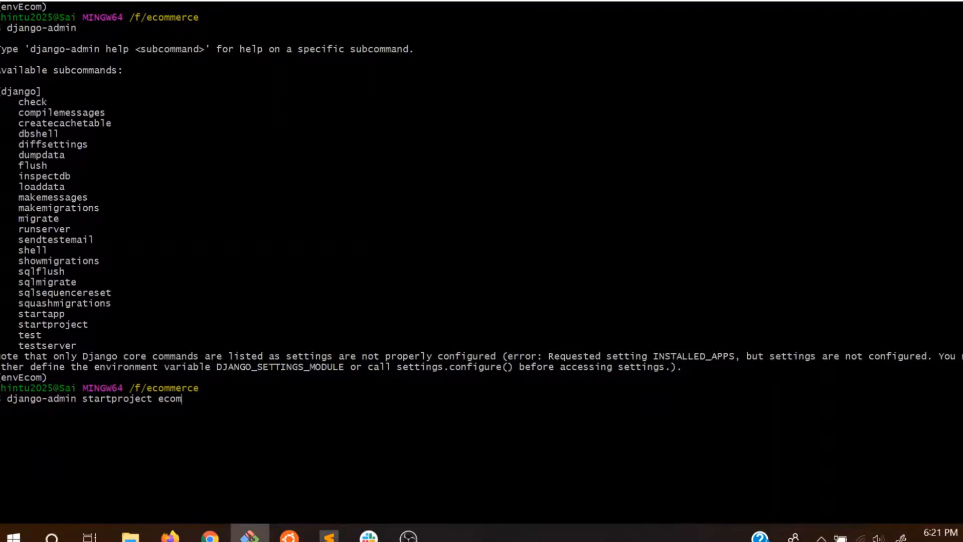
key(Return)
text(ls)
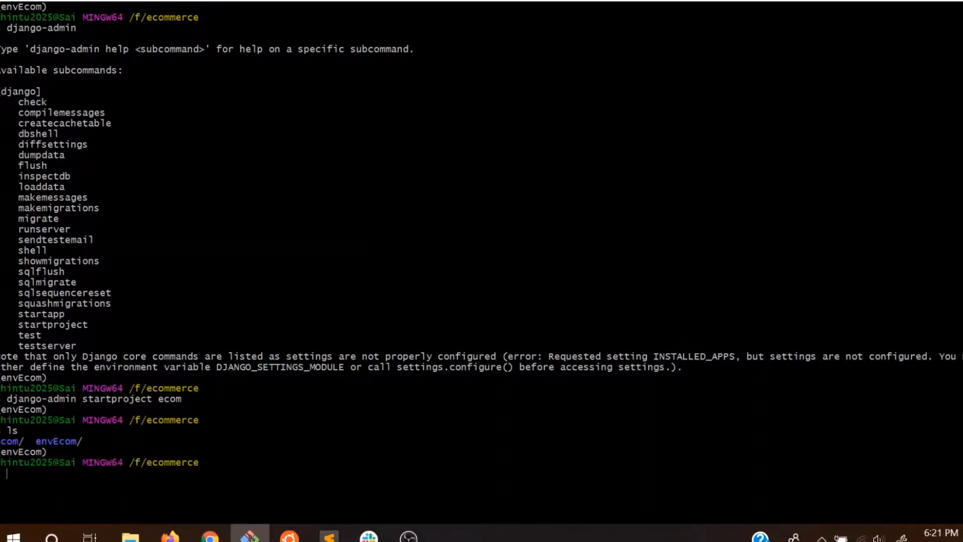
Start a 'clear' command and remove a stray character from the prompt.
text(clea)
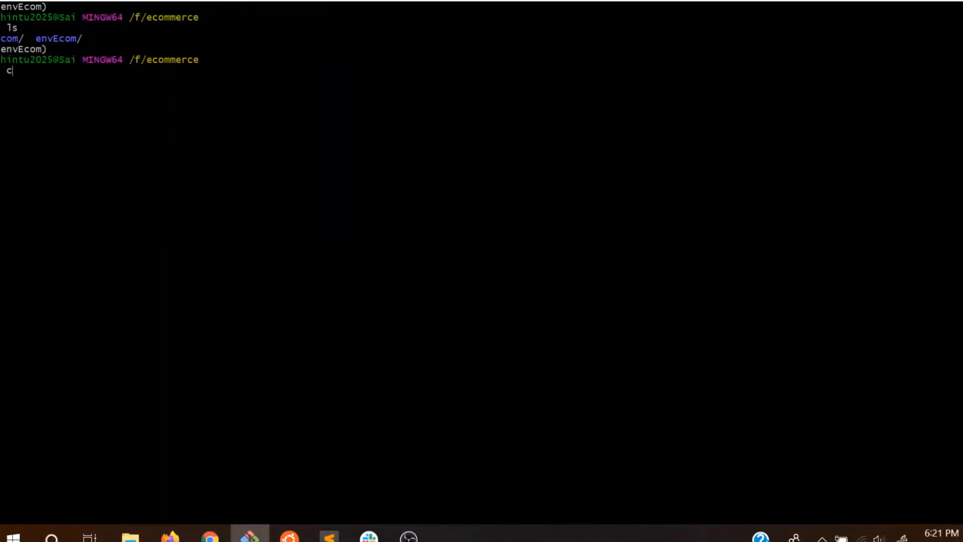
key(Backspace)
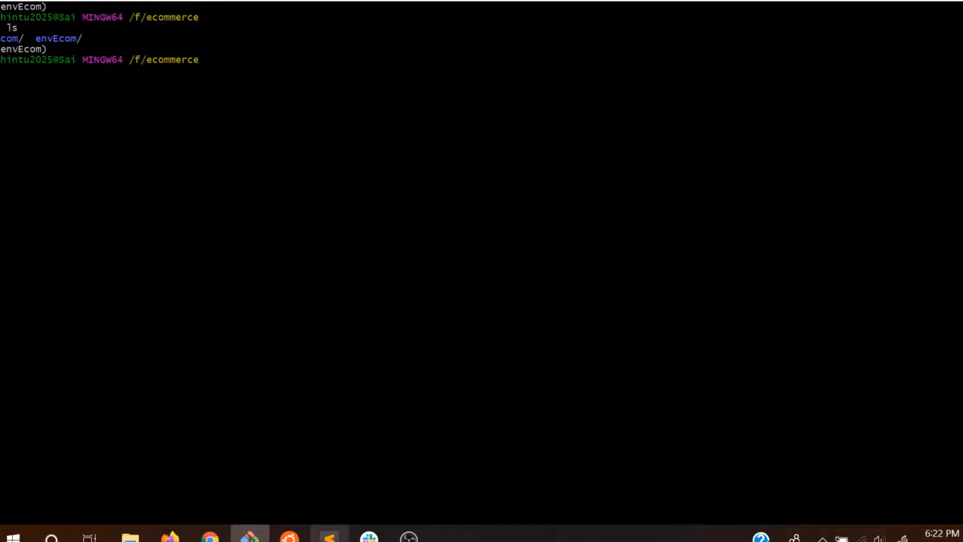
Expand ecom in Sublime Text and view settings.py scrolled down to STATIC_URL.
click(330, 538)
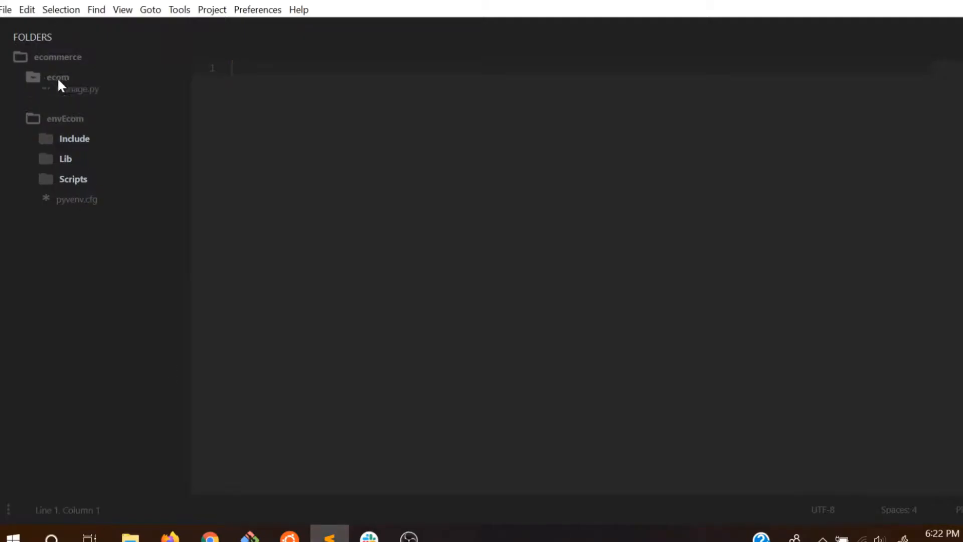
click(58, 78)
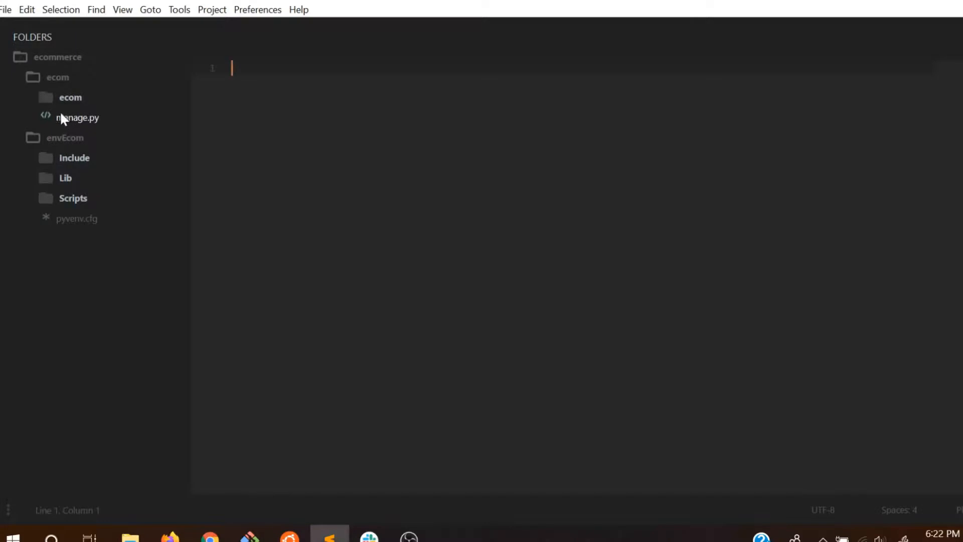
click(70, 98)
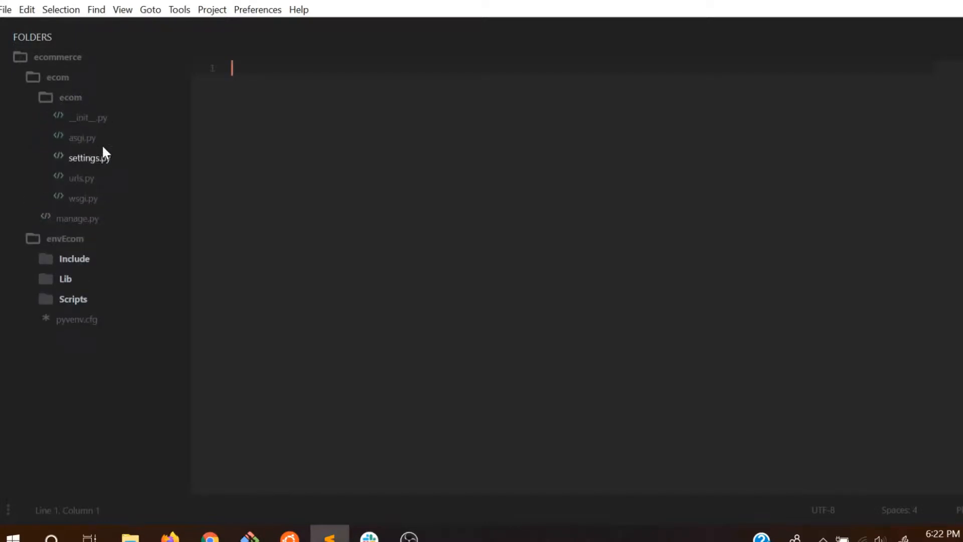
mouse_move(81, 137)
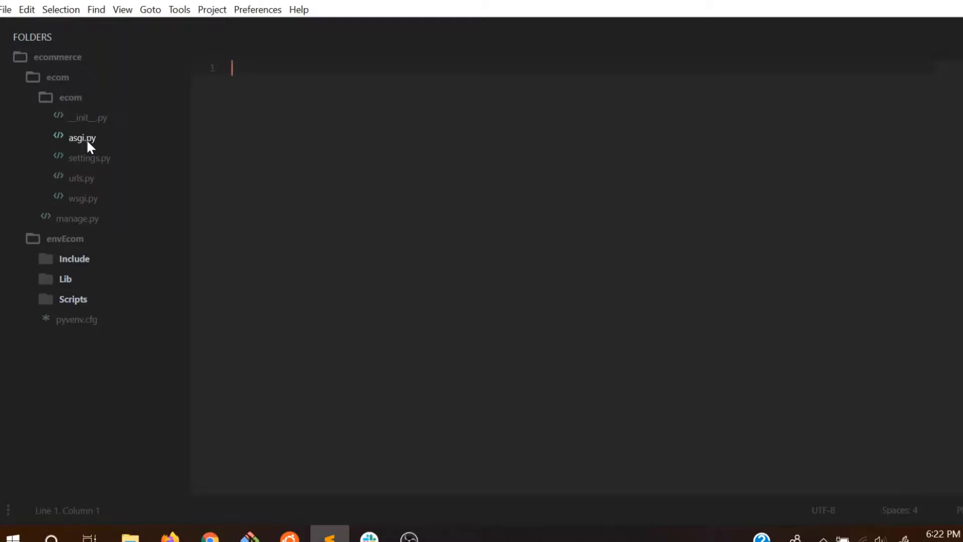
mouse_move(95, 168)
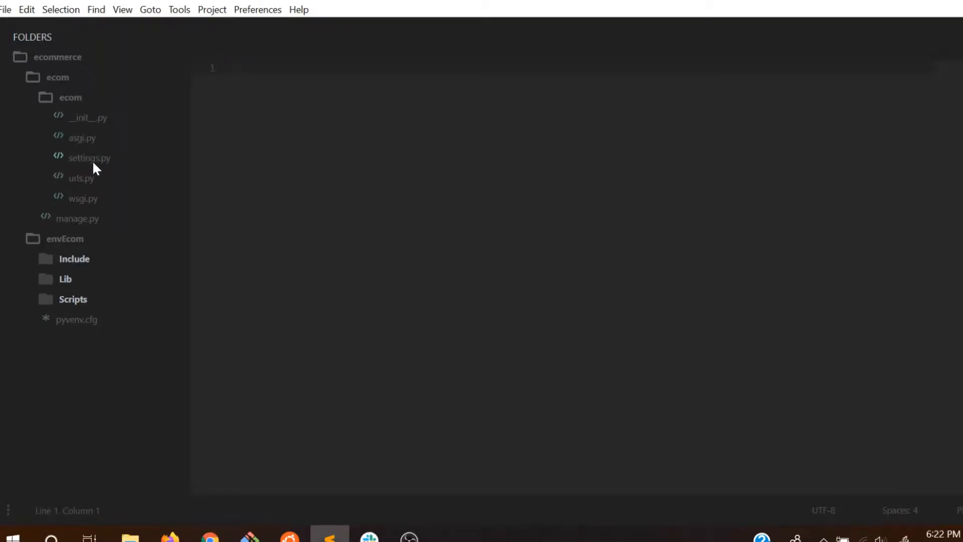
double_click(88, 158)
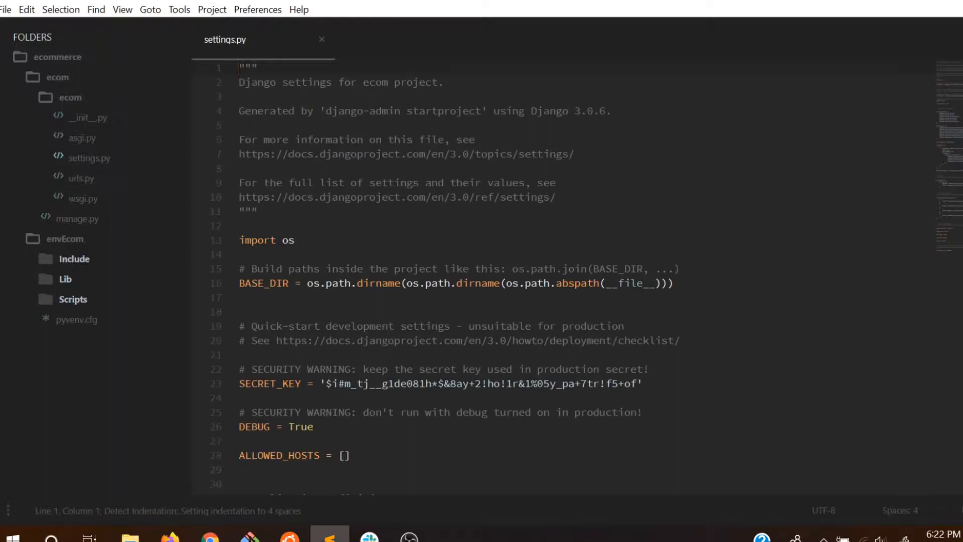
scroll(down, 3)
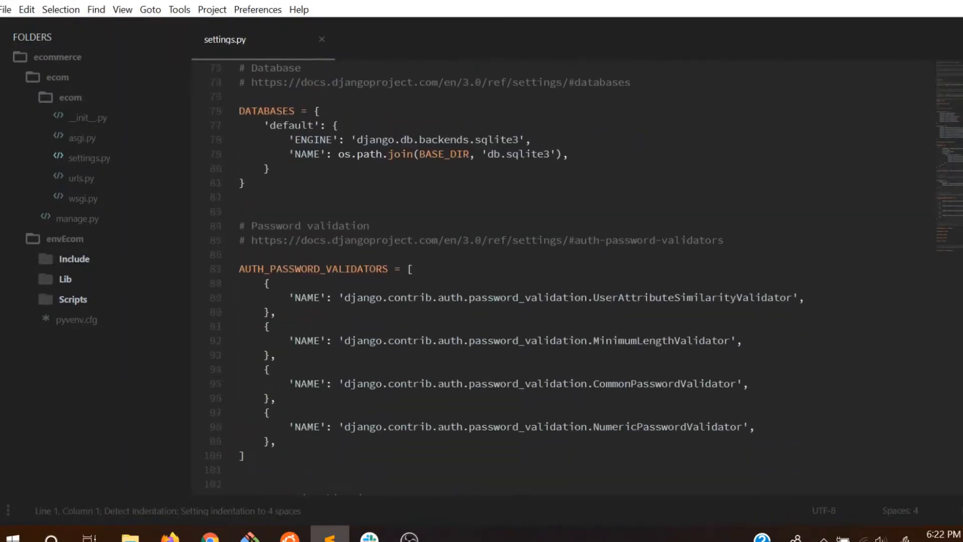
scroll(up, 3)
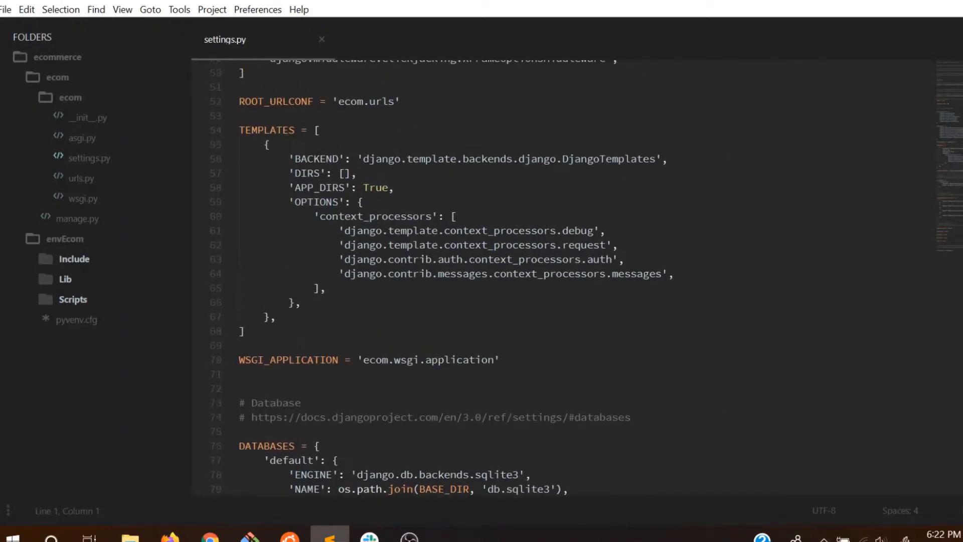
scroll(down, 3)
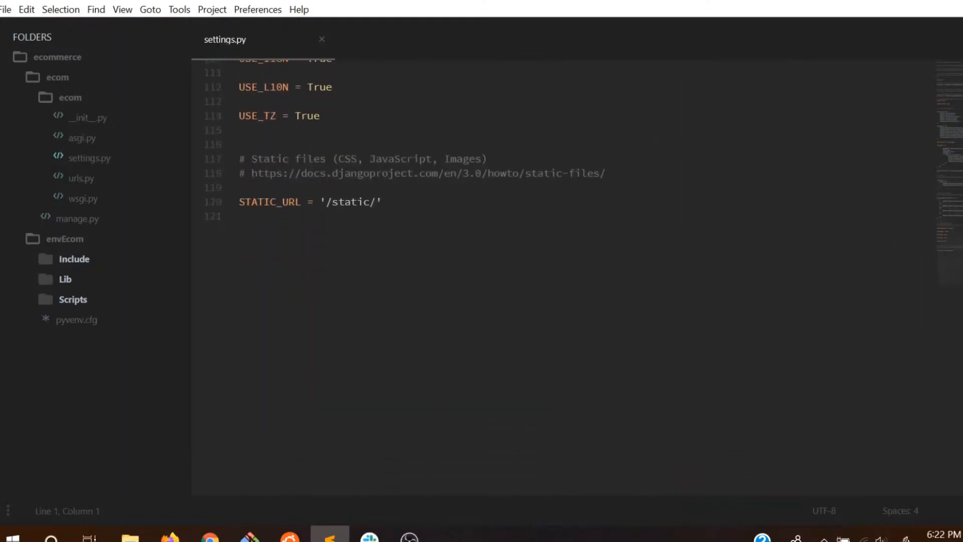
mouse_move(80, 198)
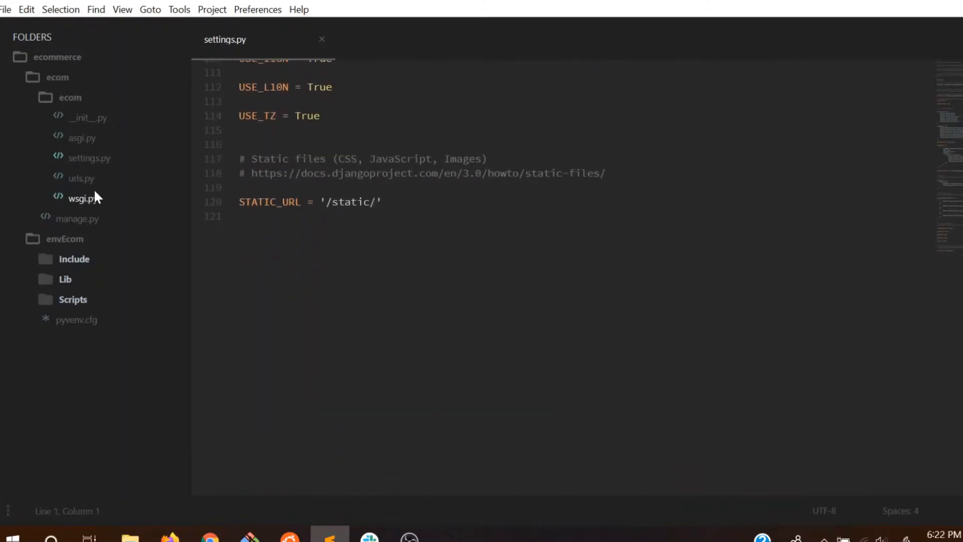
mouse_move(85, 220)
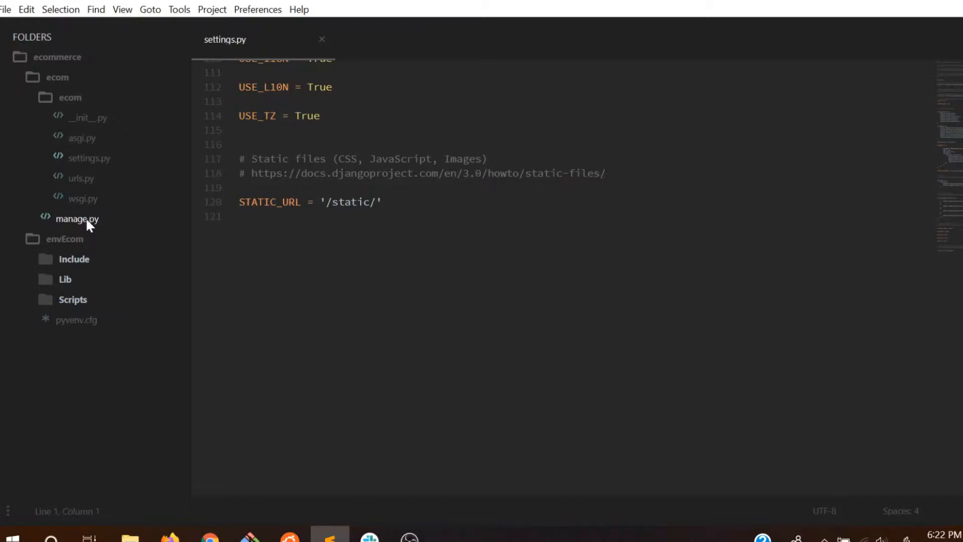
mouse_move(78, 224)
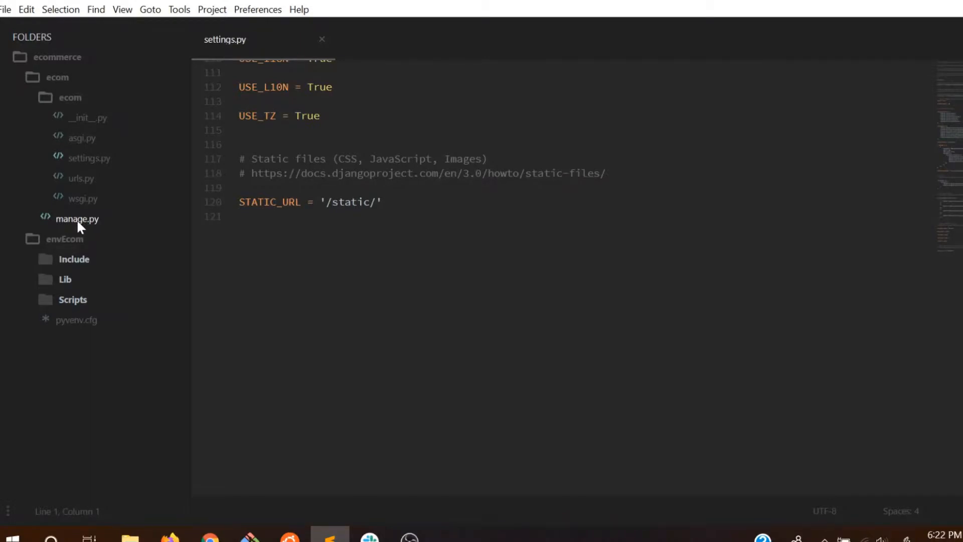
Preview manage.py in Sublime Text, then bring Git Bash back to the front.
click(76, 219)
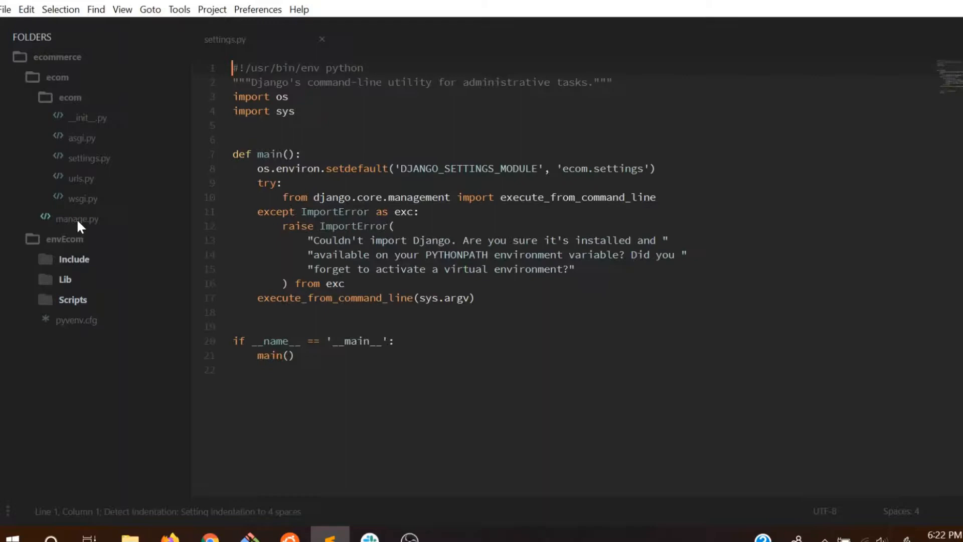
click(78, 219)
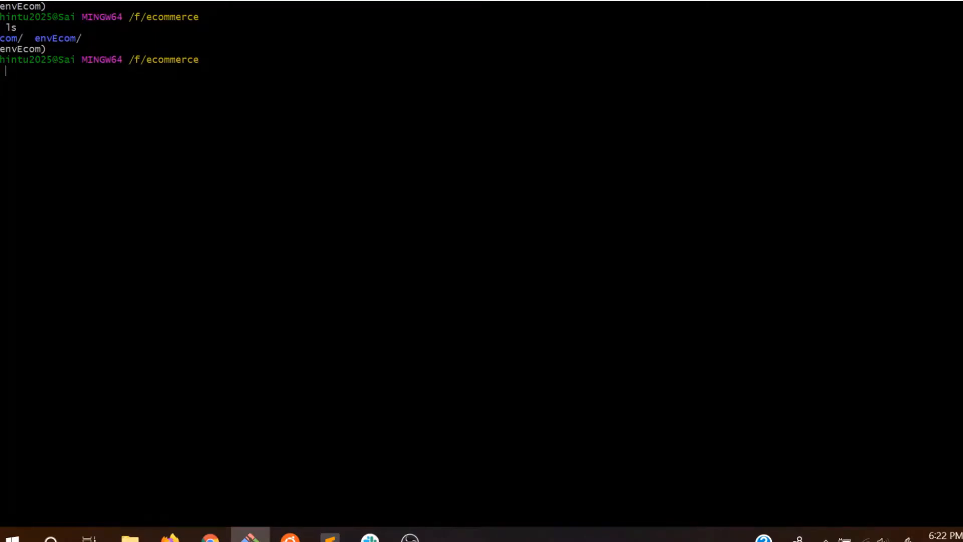
Change directory into the ecom project folder.
text(cd)
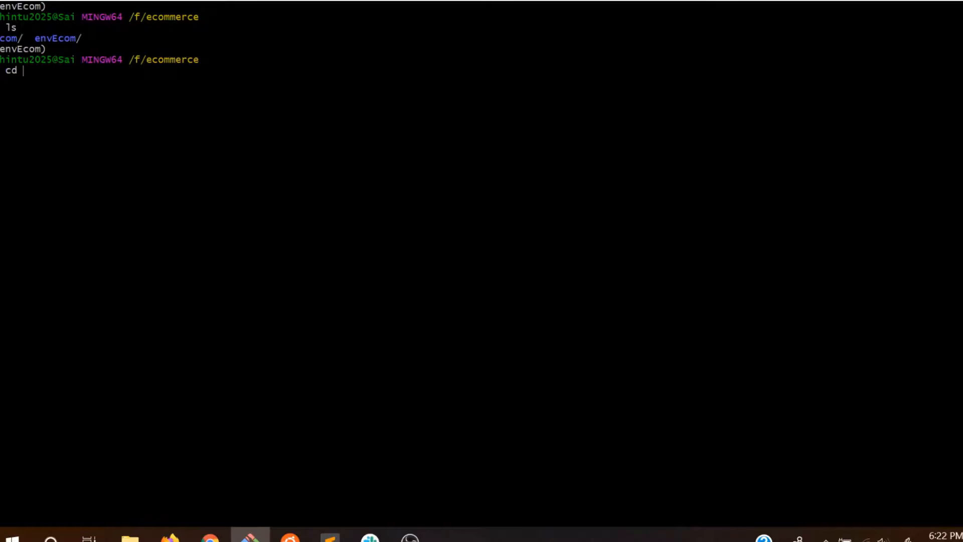
text(ecom)
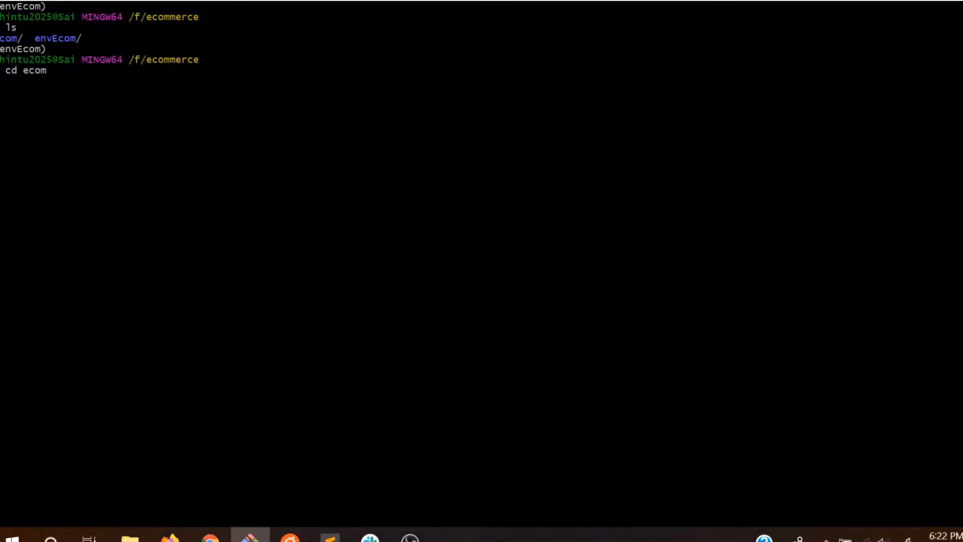
key(Return)
text(ls)
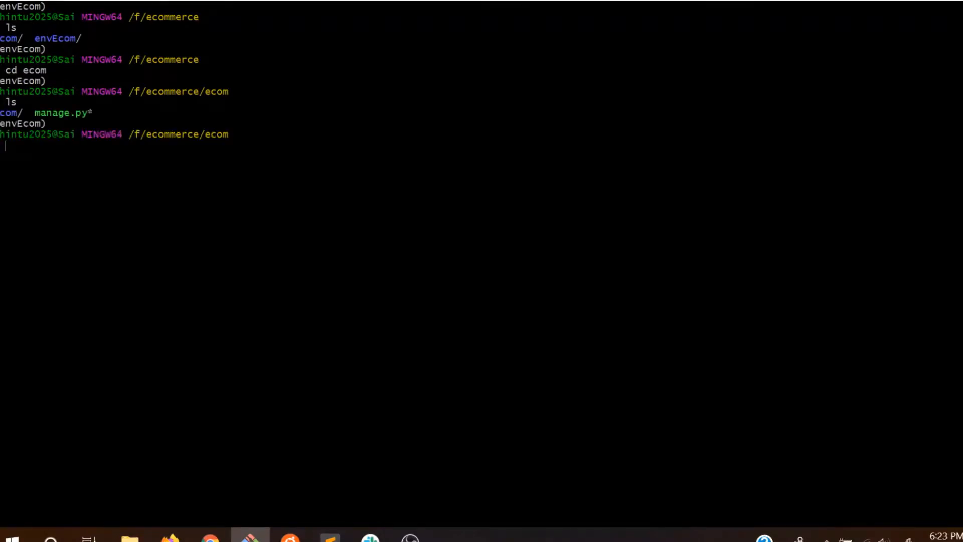
Run 'python manage.py runserver' to start the Django development server.
text(pyth)
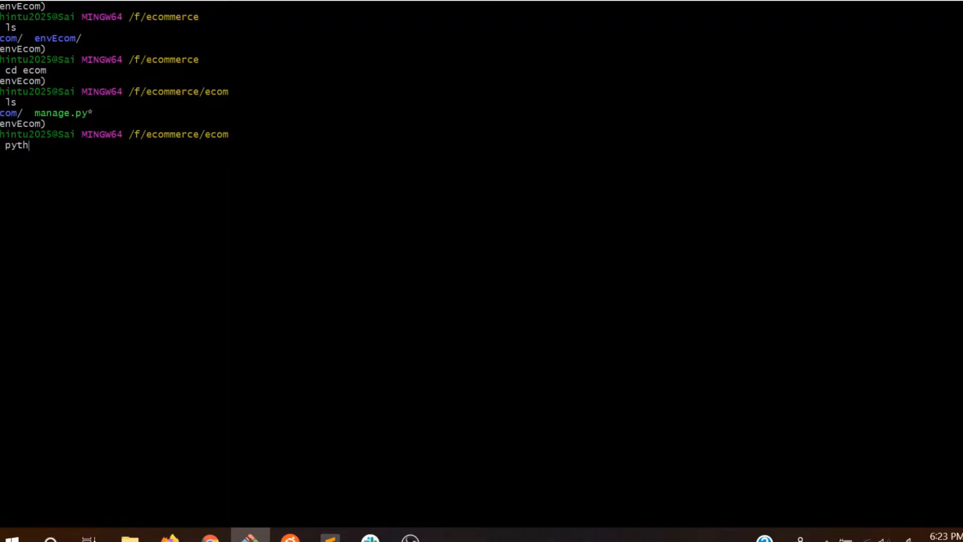
text(on run)
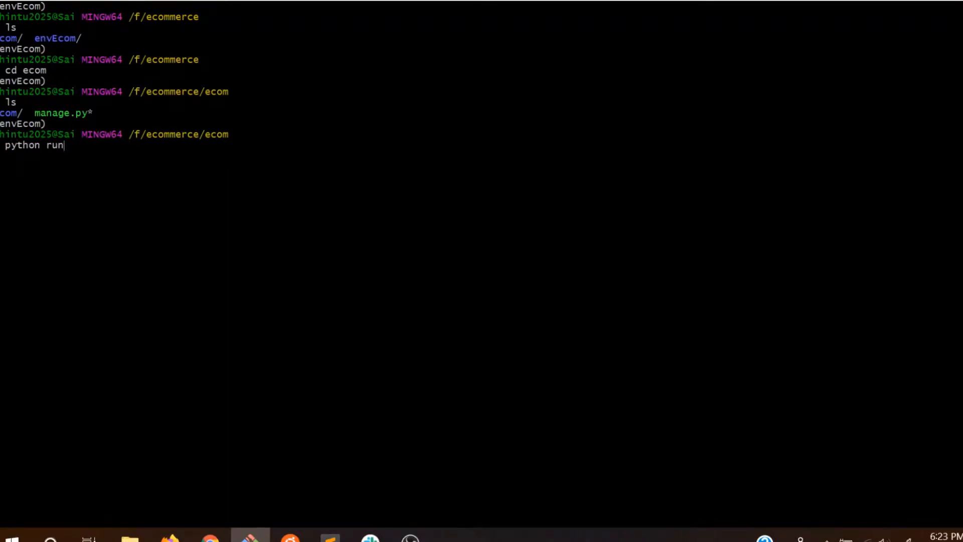
text(server)
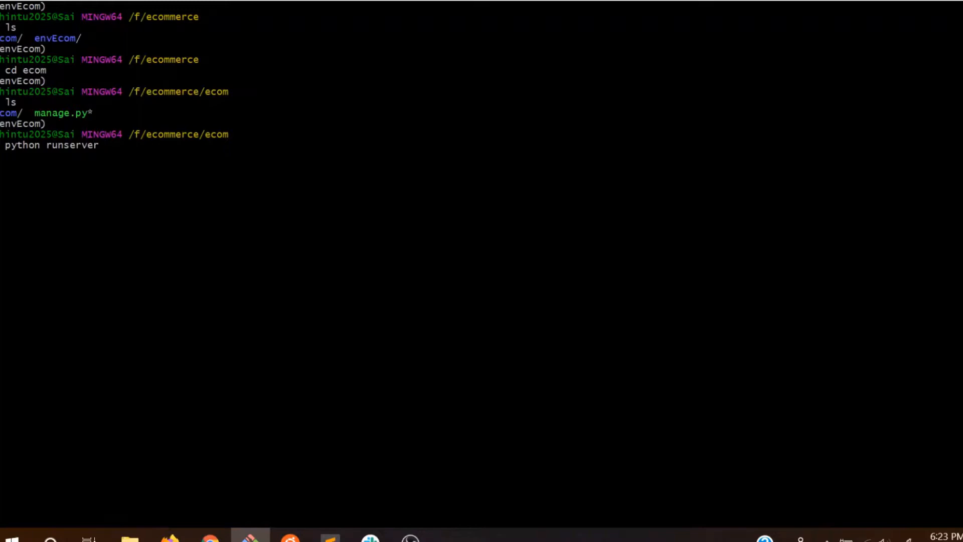
mouse_move(93, 145)
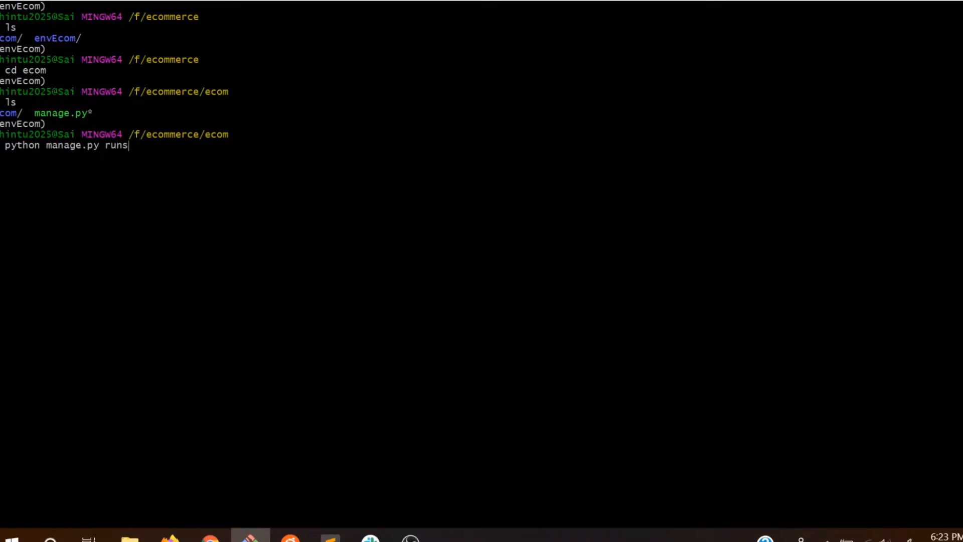
text(erver)
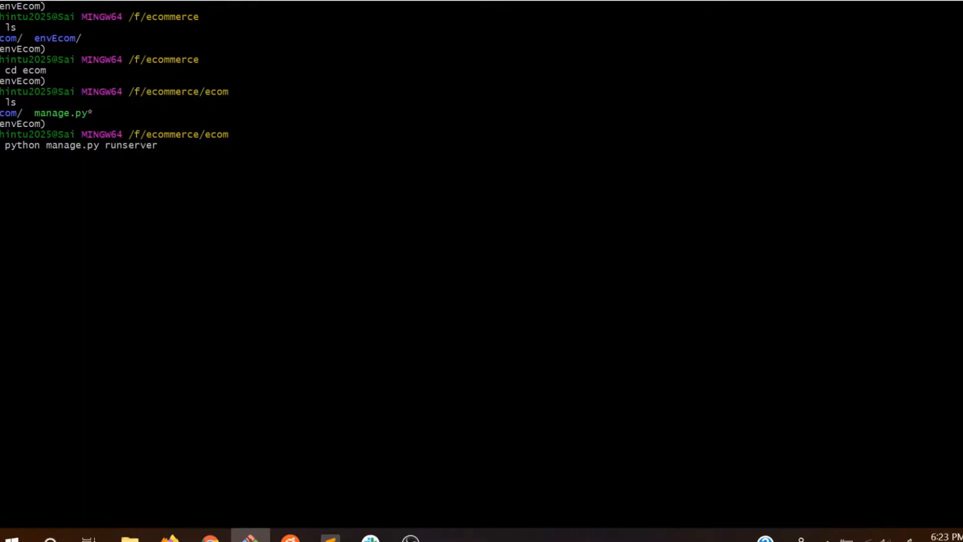
key(Return)
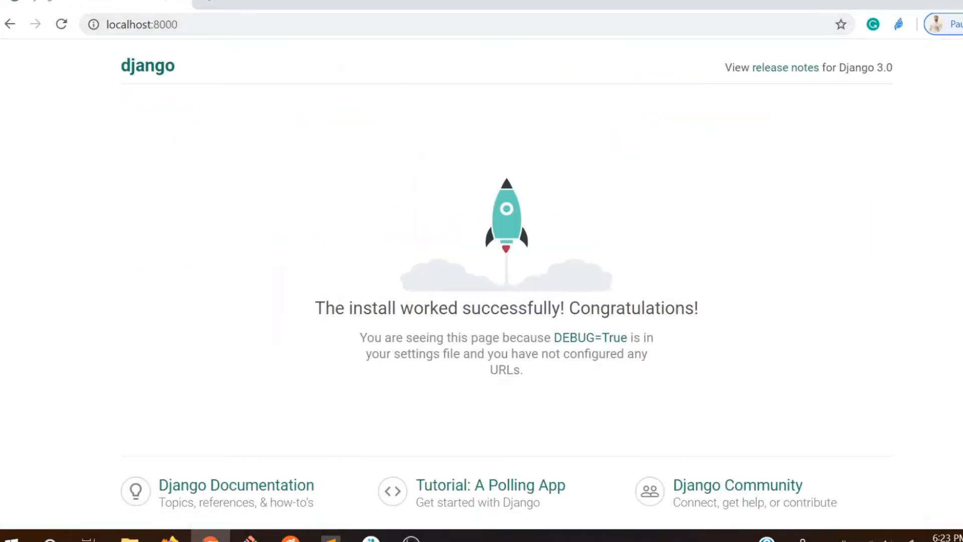
mouse_move(375, 293)
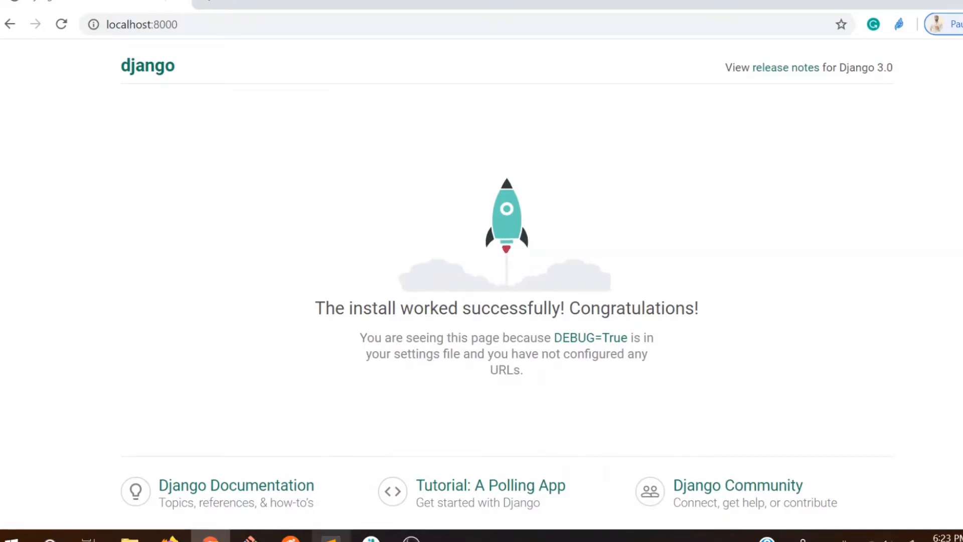
Return to the Git Bash window running the server after viewing the rocket page at localhost:8000.
click(249, 540)
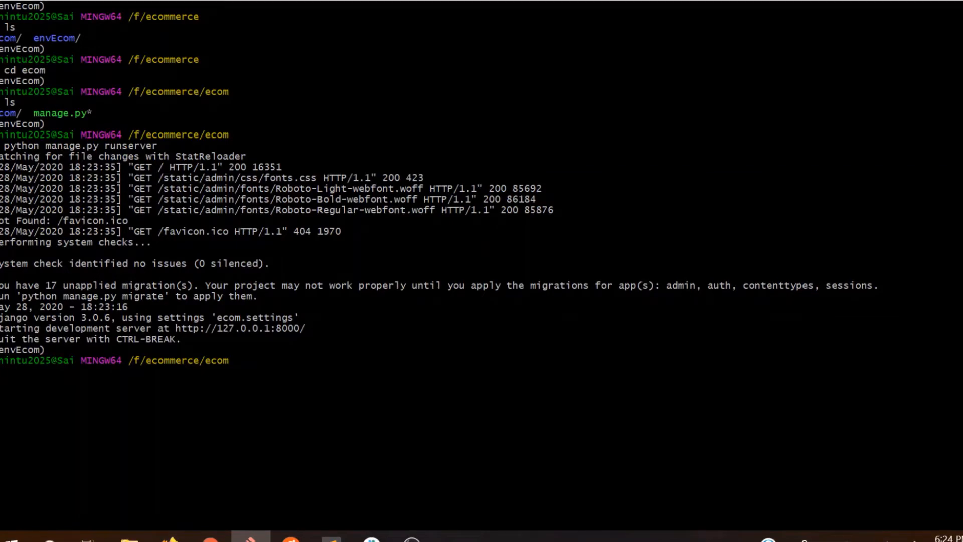
double_click(238, 328)
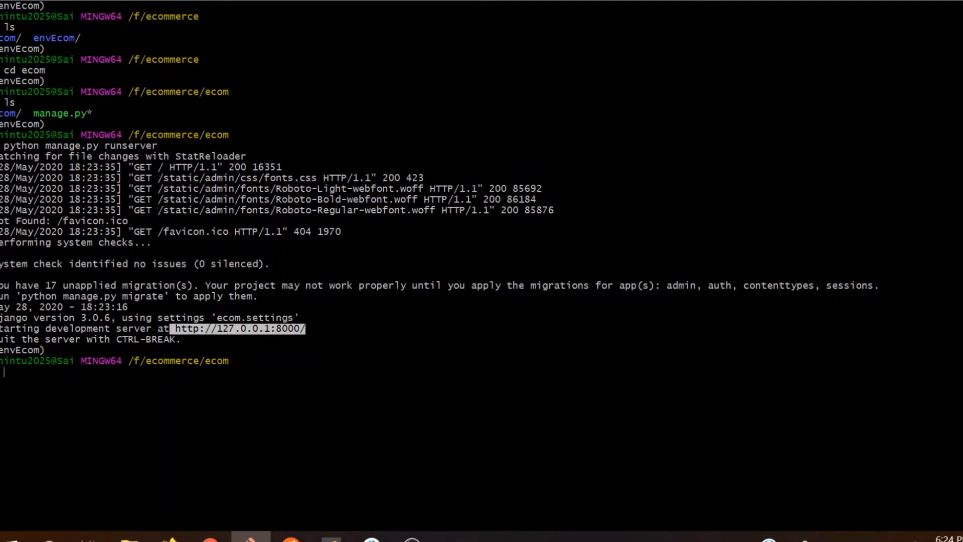
key(ctrl+c)
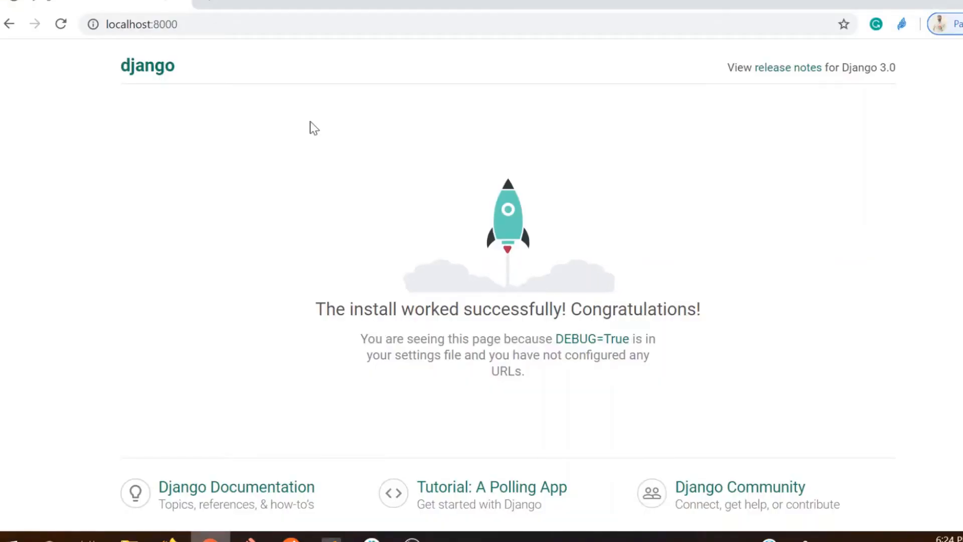
text(http://127.0.0.1:8000/)
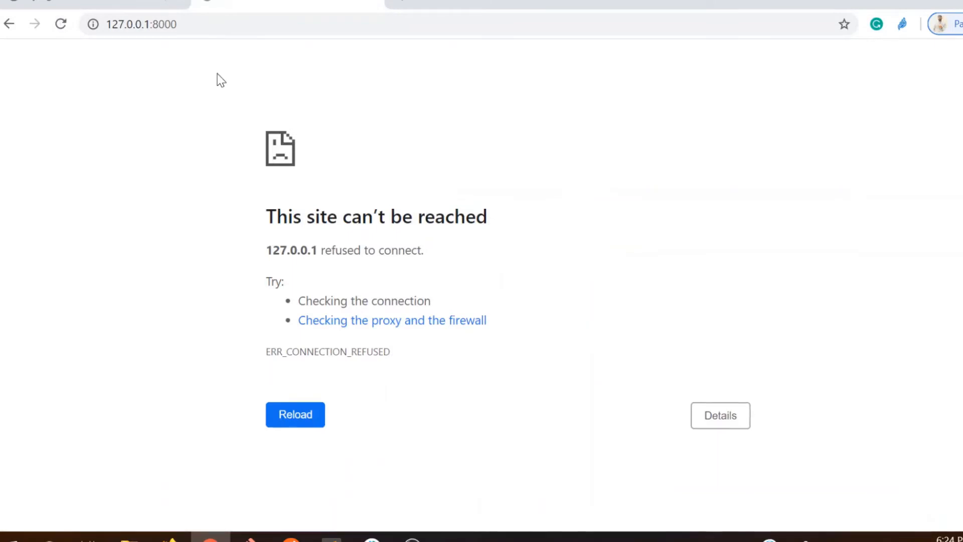
mouse_move(278, 535)
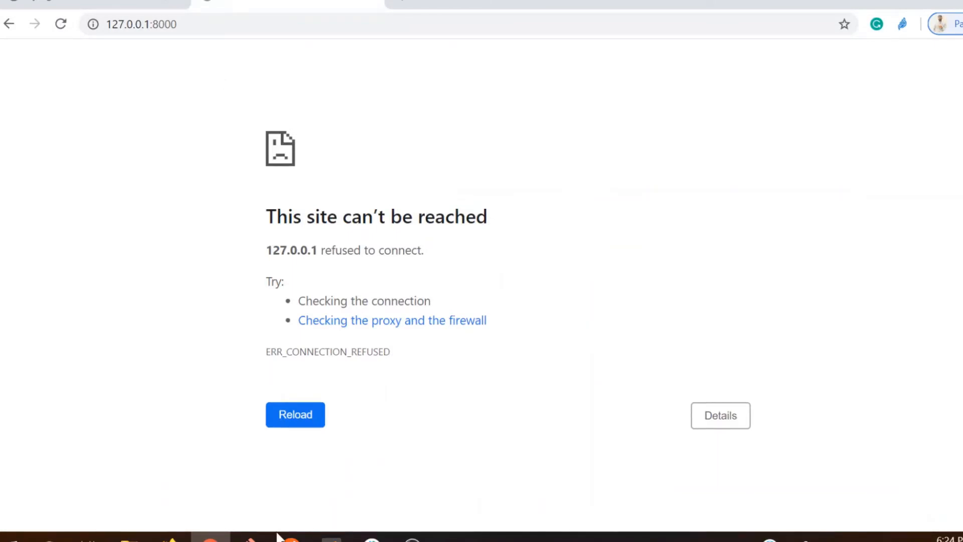
click(251, 539)
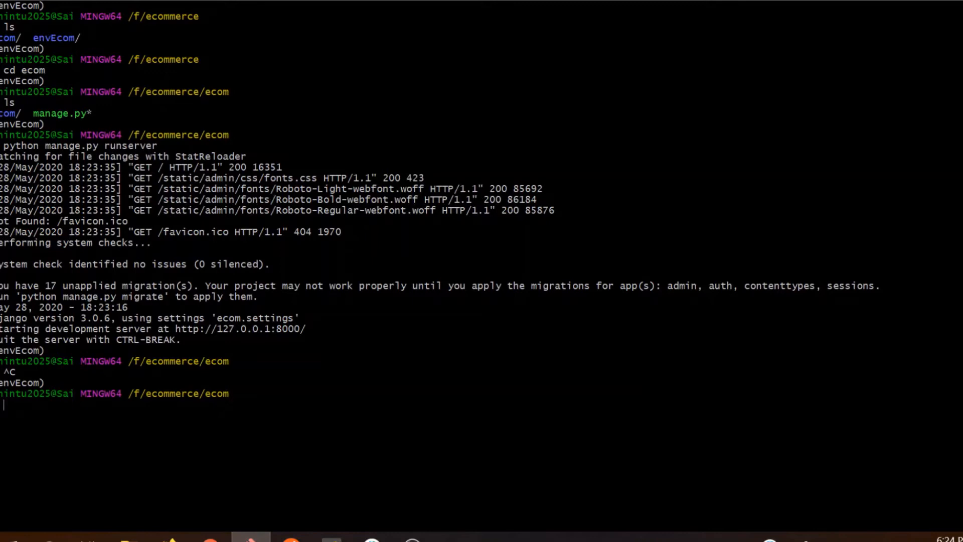
Relaunch the ecom development server with python manage.py runserver.
text(python manage.py runserver)
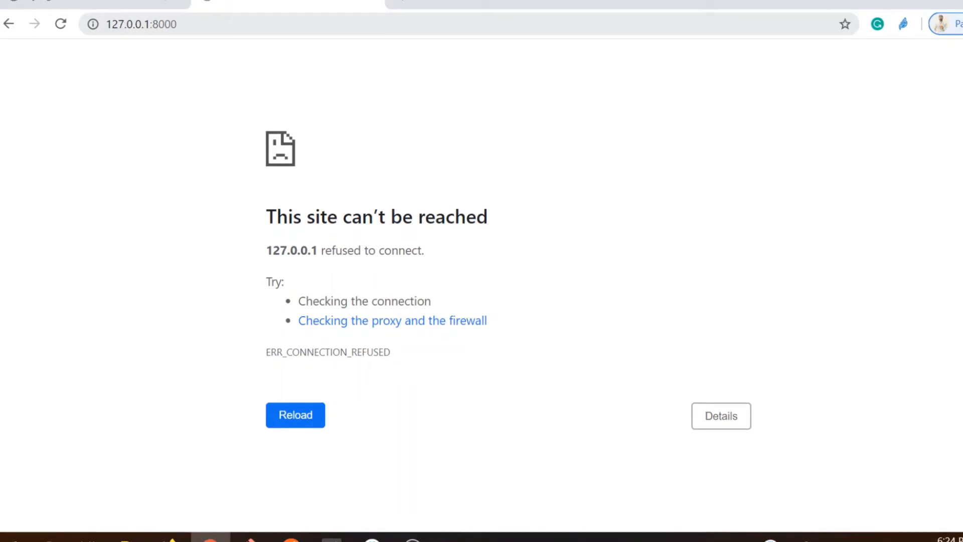
Reload 127.0.0.1:8000 until Django's install-worked-successfully rocket page appears.
click(294, 414)
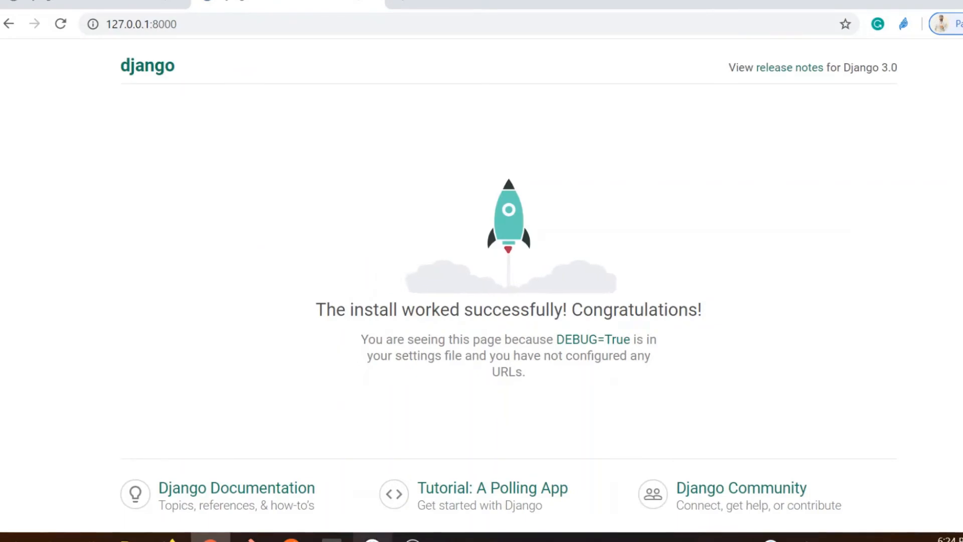
mouse_move(250, 534)
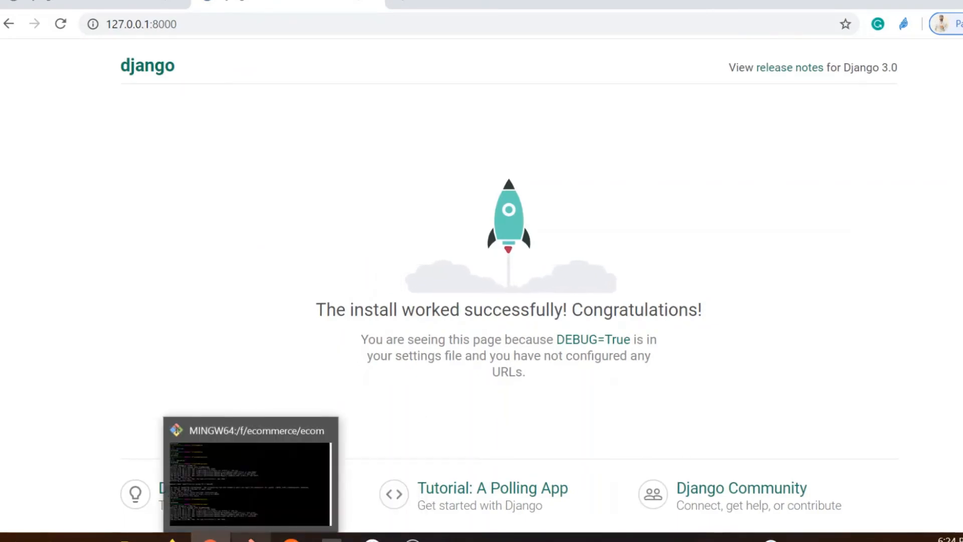
click(249, 472)
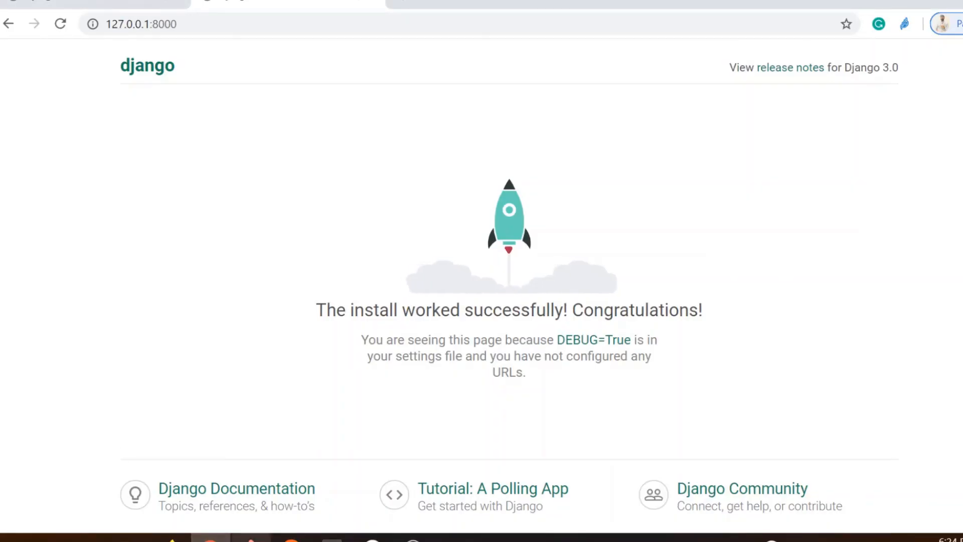
mouse_move(360, 439)
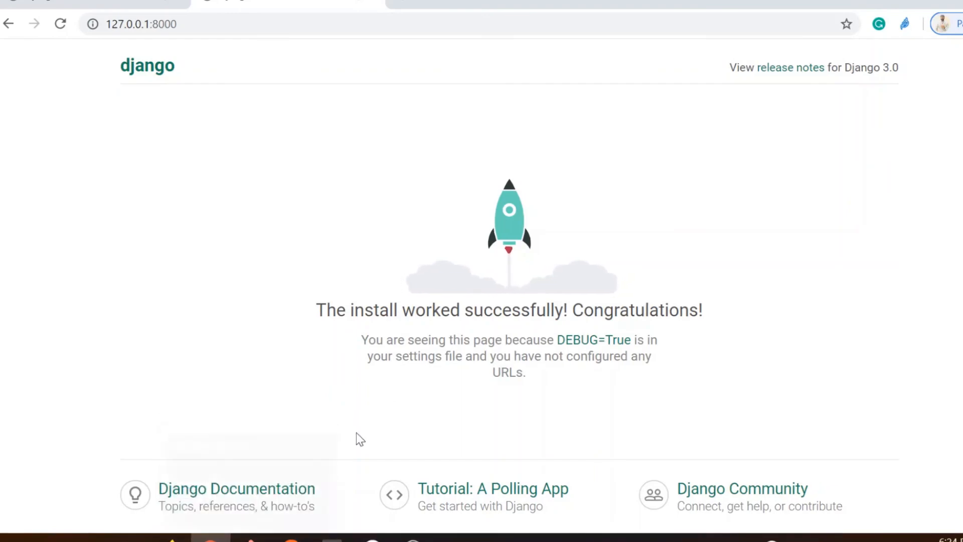